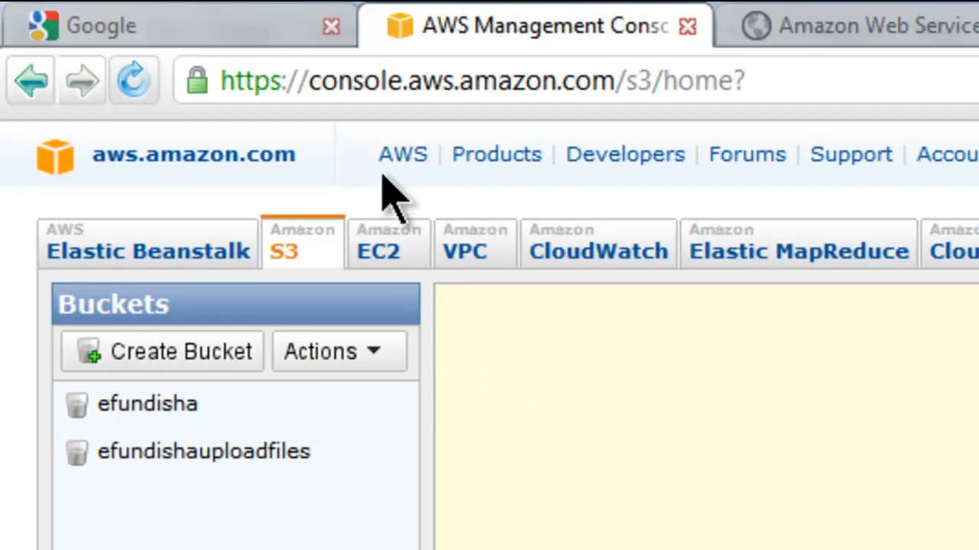
{"action": "mouse_move", "coordinate": [397, 191]}
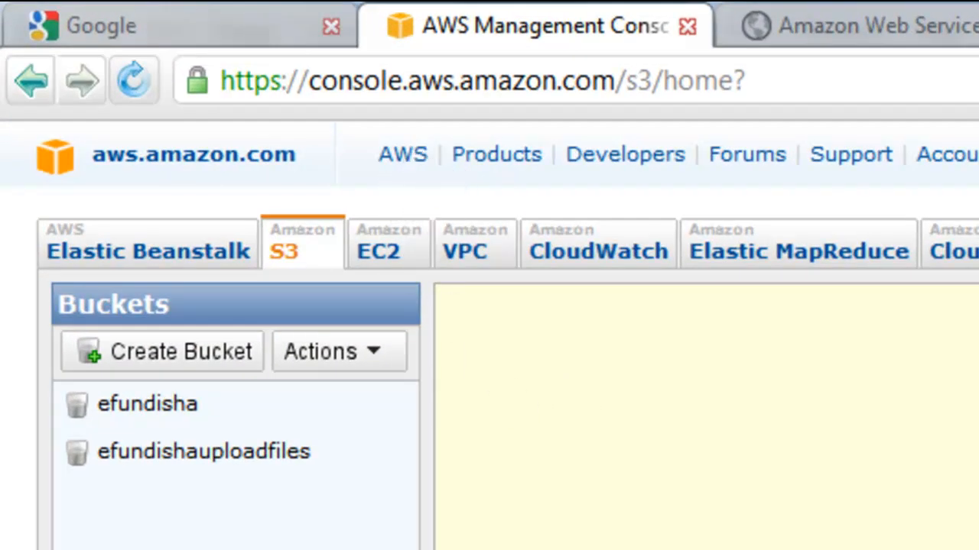
{"action": "mouse_move", "coordinate": [298, 535]}
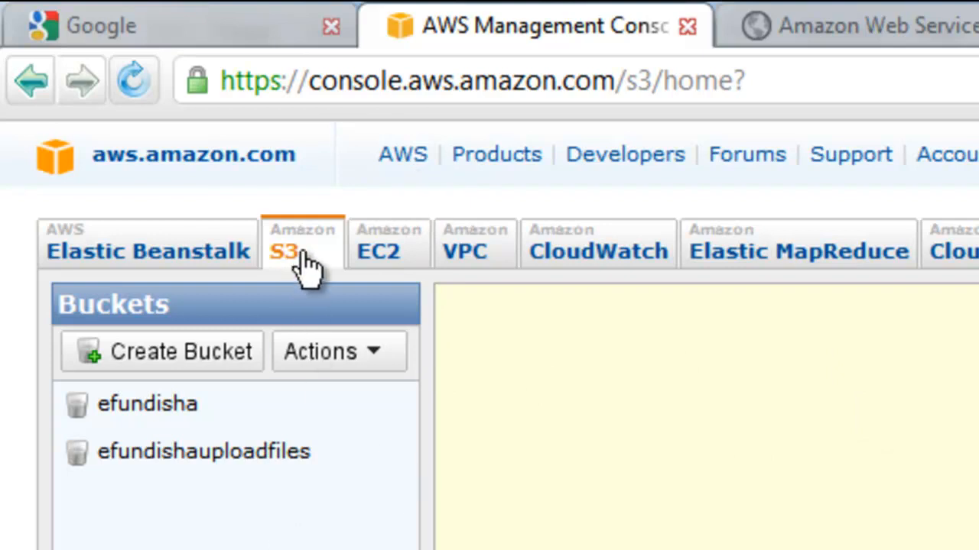
{"action": "mouse_move", "coordinate": [324, 276]}
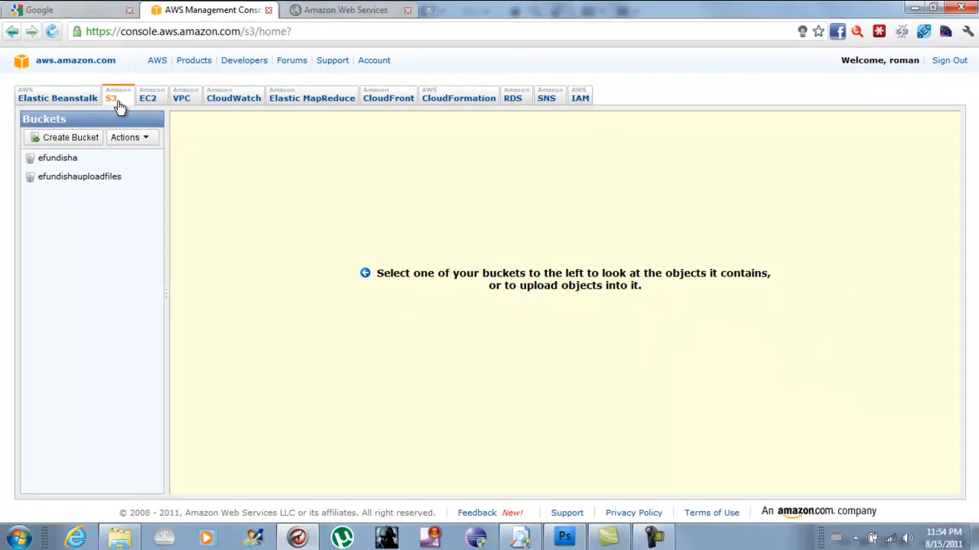
{"action": "mouse_move", "coordinate": [113, 101]}
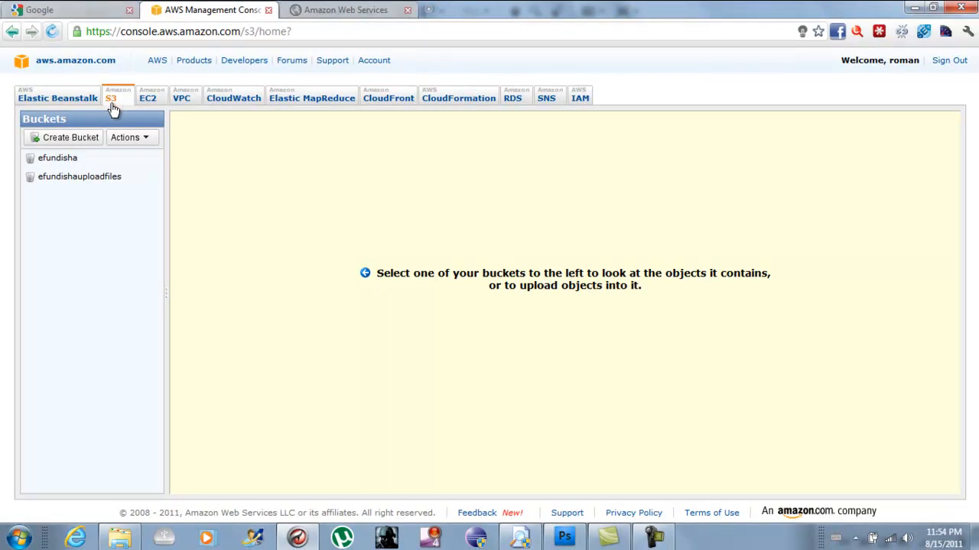
{"action": "mouse_move", "coordinate": [70, 137]}
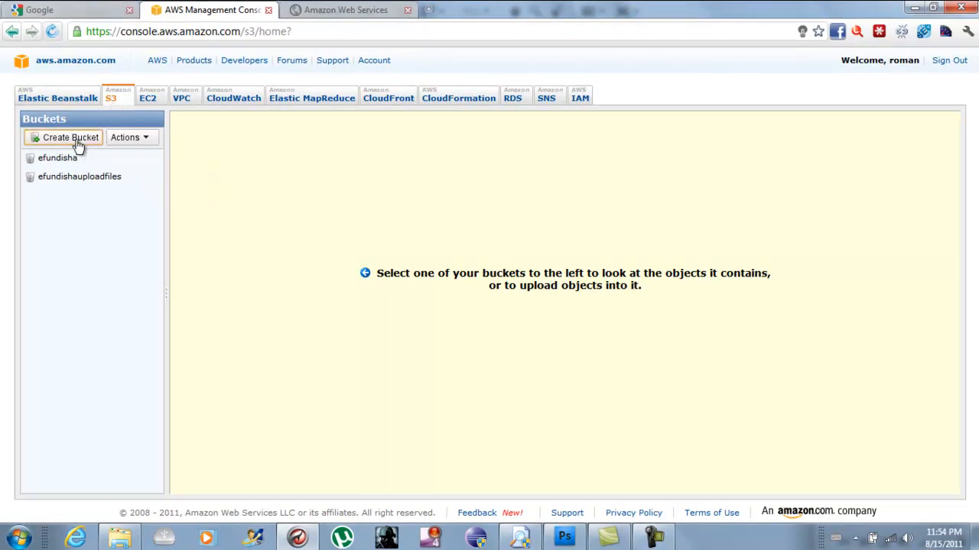
Create a bucket named romantorrents in the Ireland region
{"action": "left_click", "coordinate": [64, 138]}
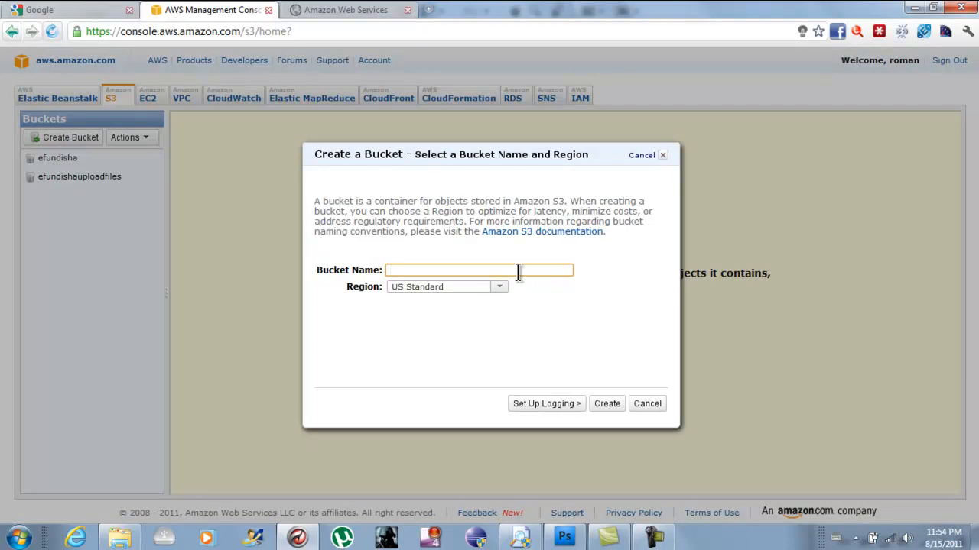
{"action": "type", "text": "tor"}
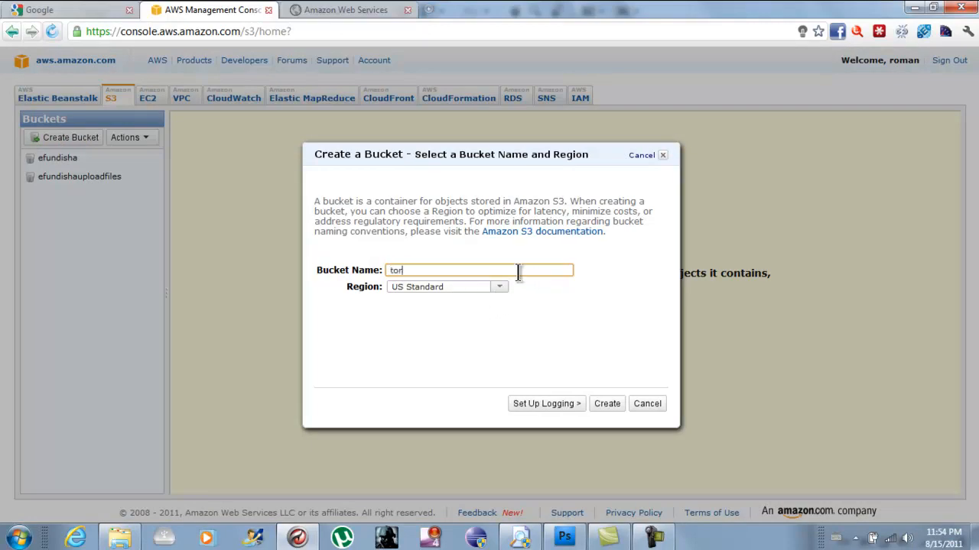
{"action": "type", "text": "r"}
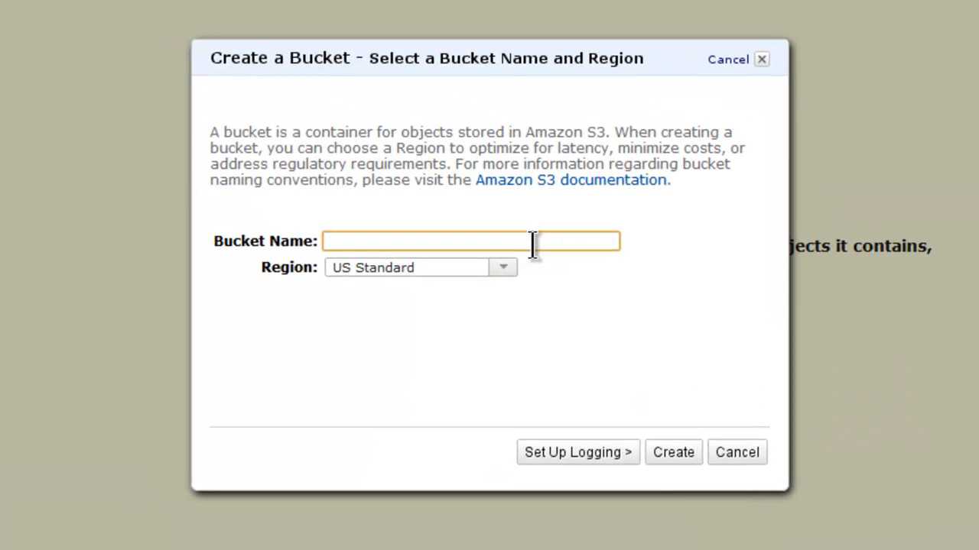
{"action": "type", "text": "roman"}
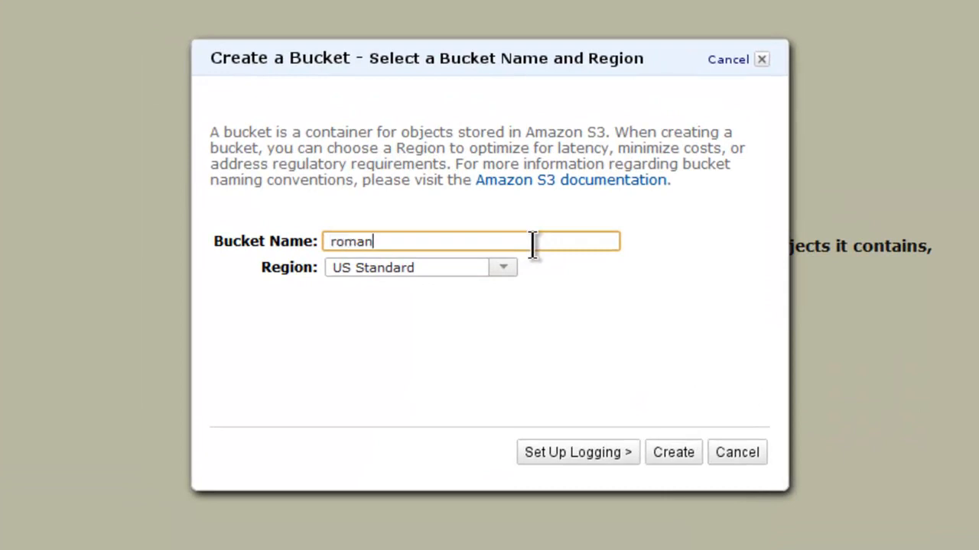
{"action": "type", "text": "torre"}
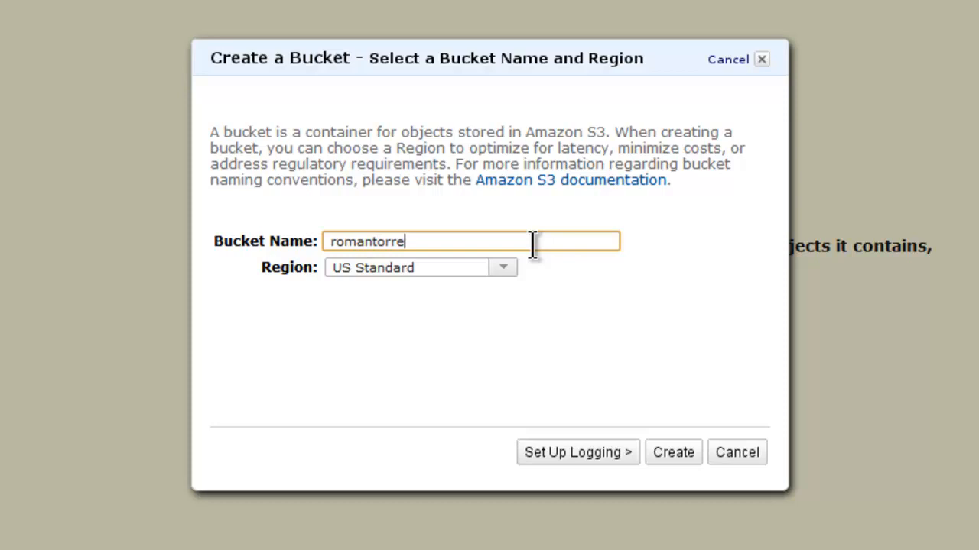
{"action": "type", "text": "nts"}
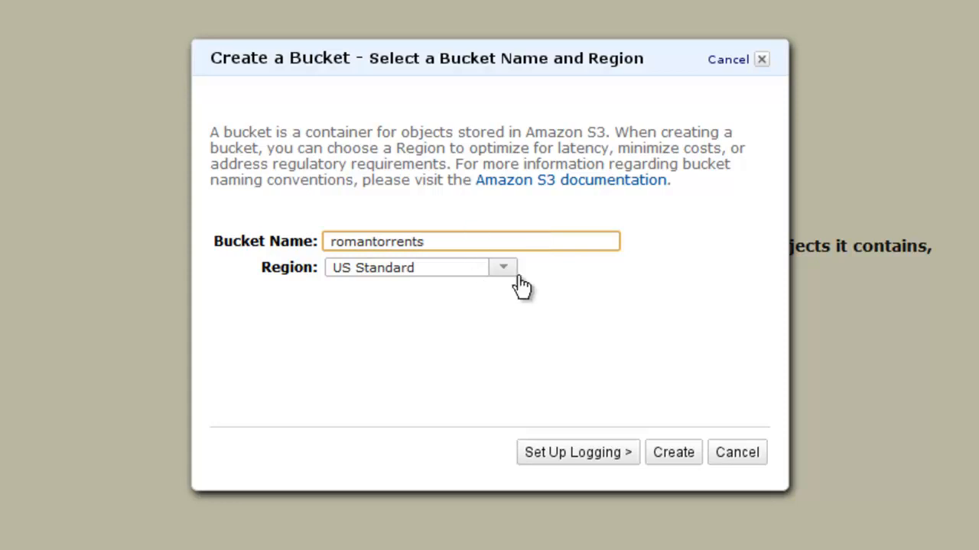
{"action": "mouse_move", "coordinate": [440, 294]}
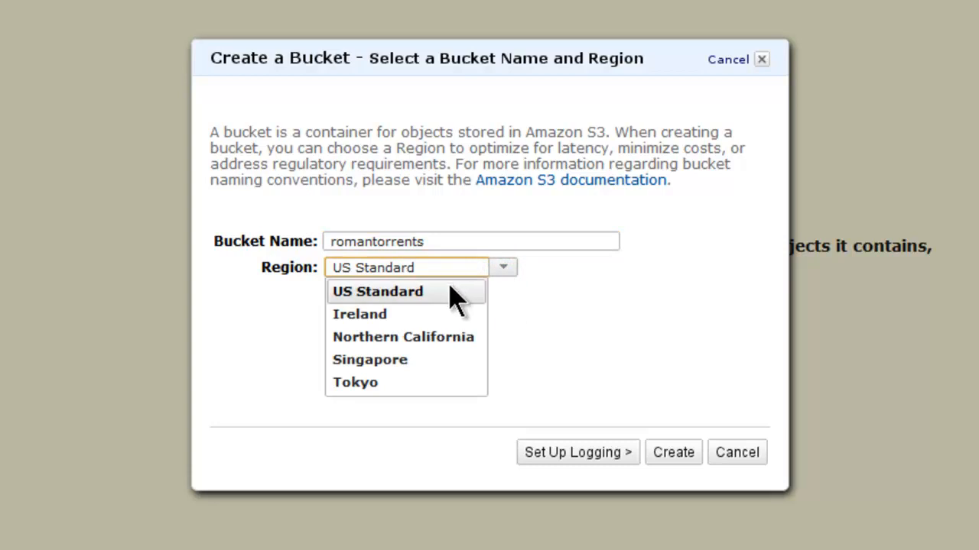
{"action": "mouse_move", "coordinate": [432, 305]}
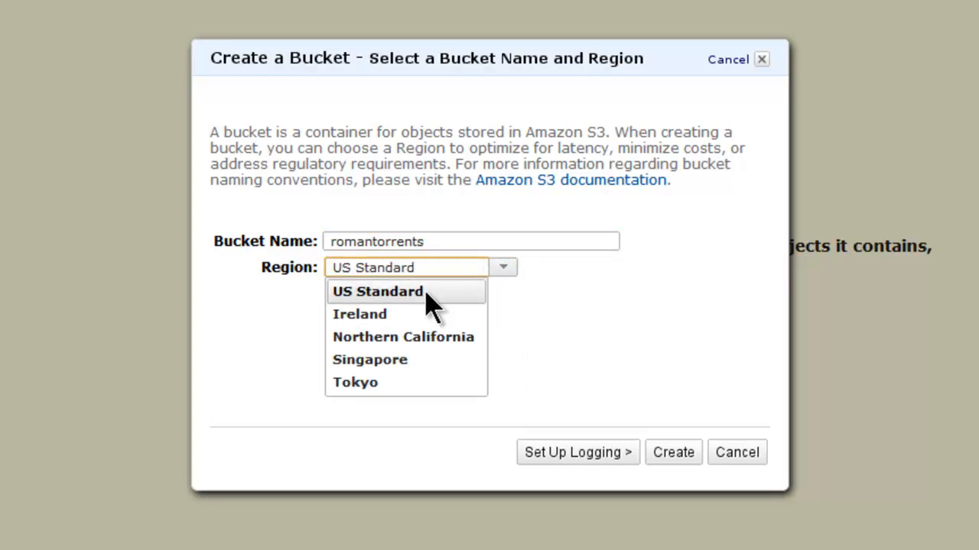
{"action": "left_click", "coordinate": [359, 314]}
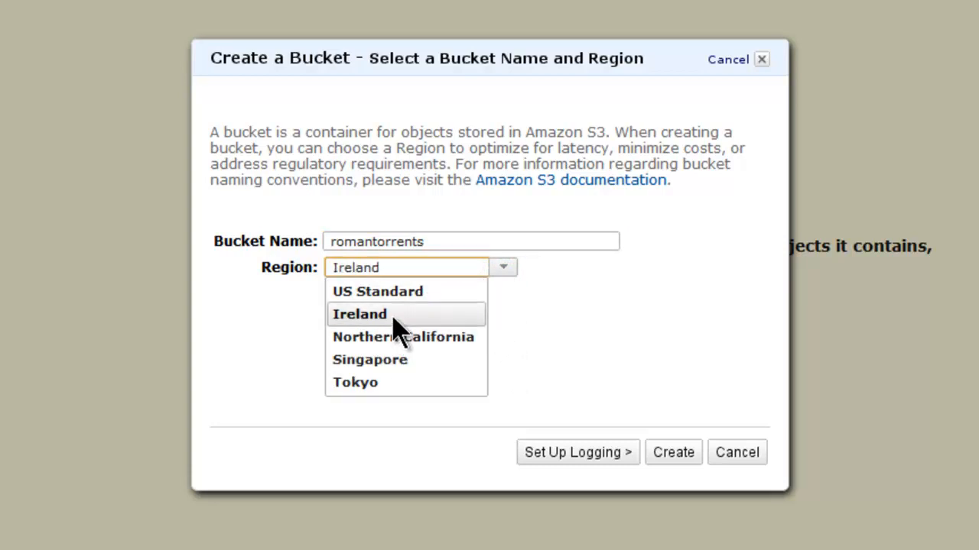
{"action": "left_click", "coordinate": [377, 291]}
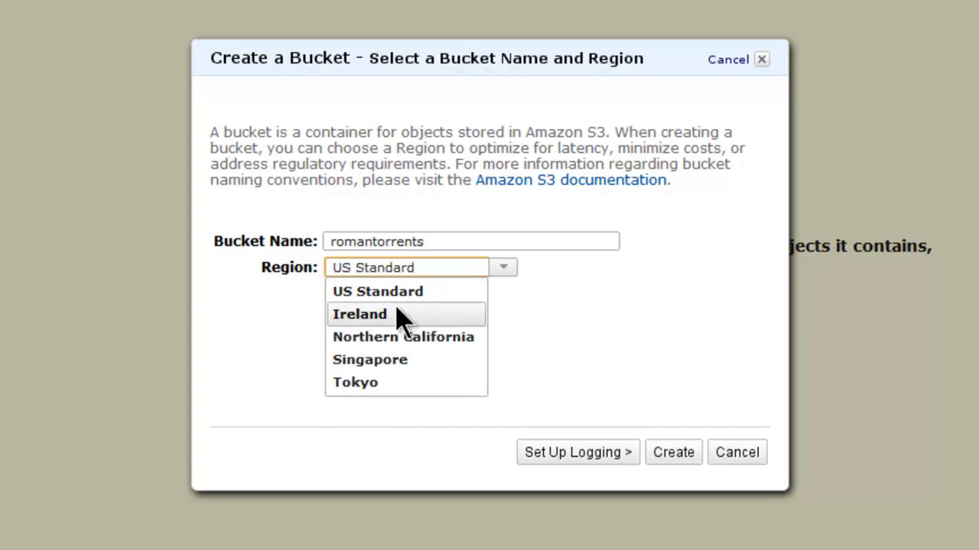
{"action": "left_click", "coordinate": [359, 314]}
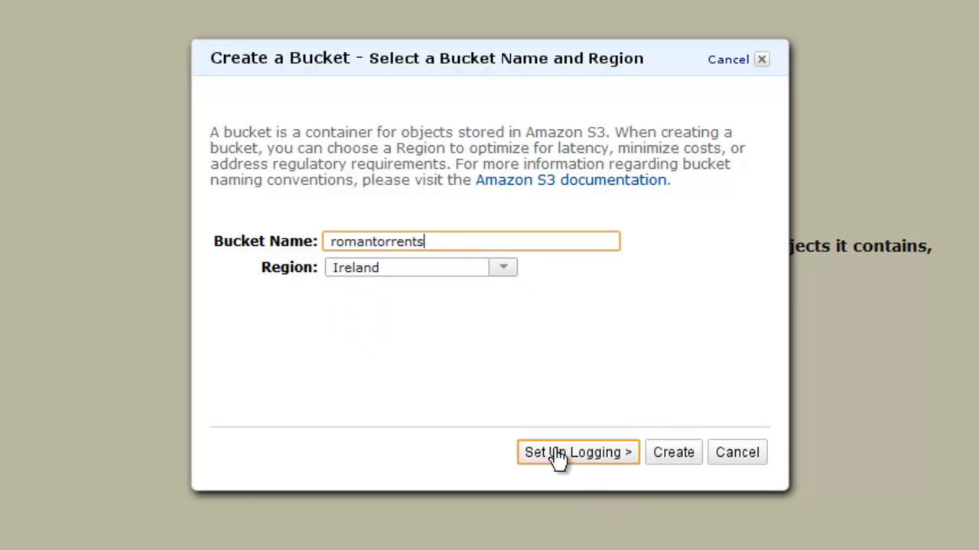
{"action": "left_click", "coordinate": [672, 452]}
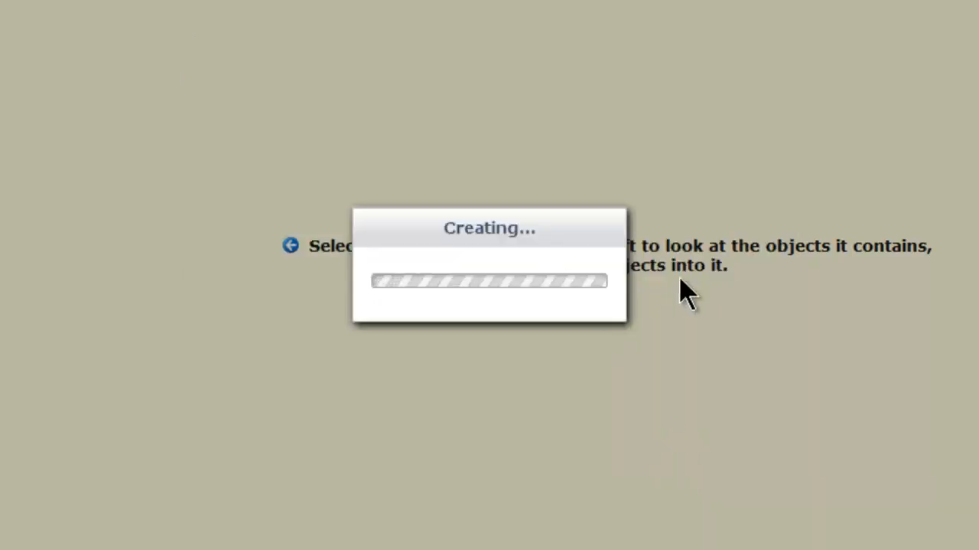
{"action": "mouse_move", "coordinate": [524, 287]}
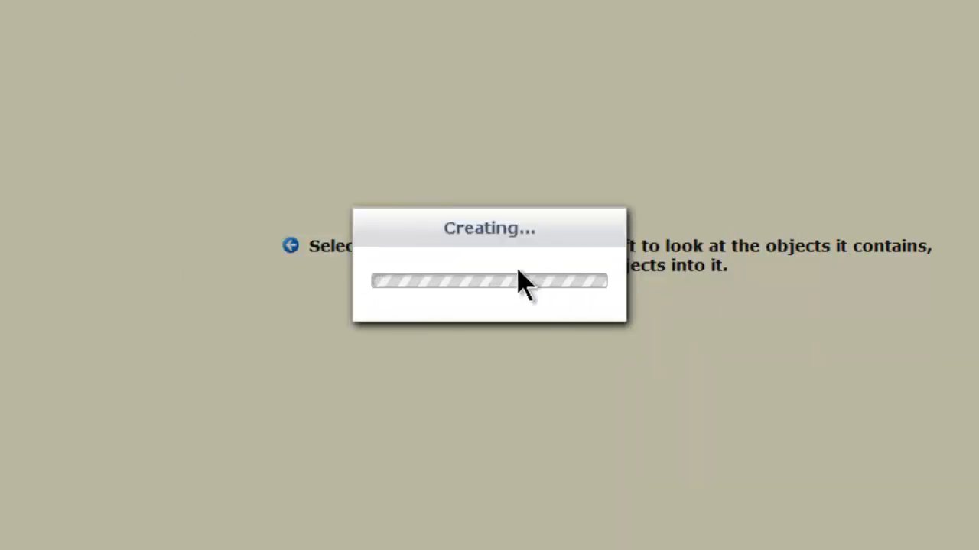
{"action": "mouse_move", "coordinate": [753, 348]}
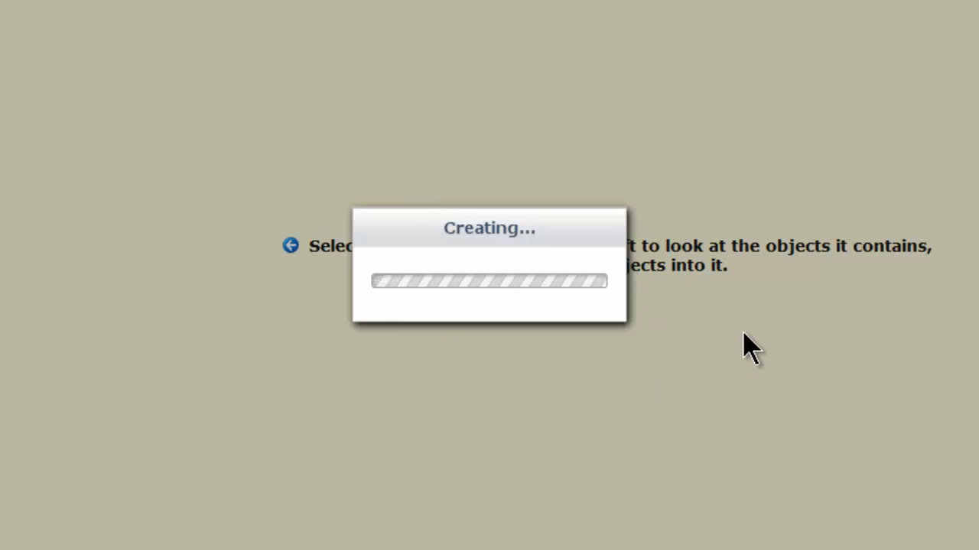
{"action": "mouse_move", "coordinate": [757, 352]}
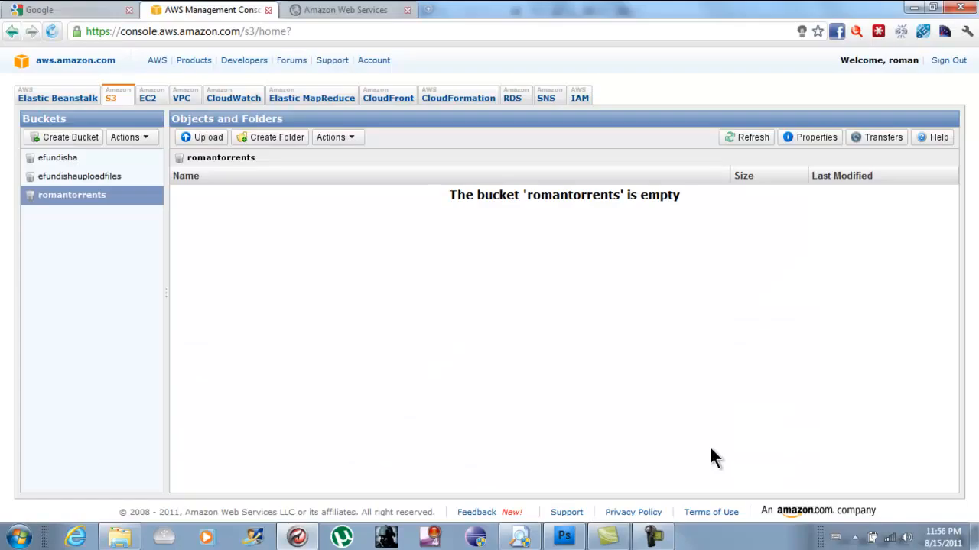
{"action": "mouse_move", "coordinate": [576, 257]}
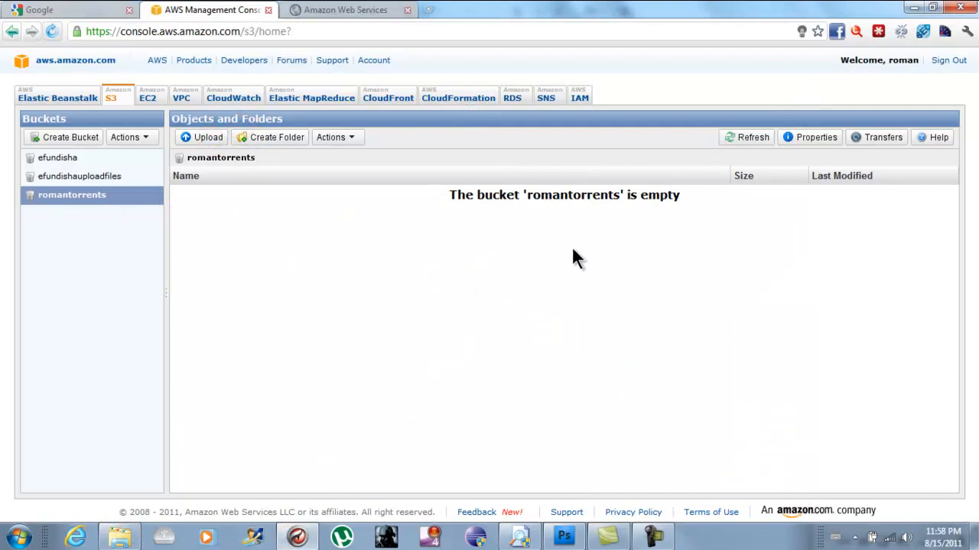
{"action": "mouse_move", "coordinate": [583, 232]}
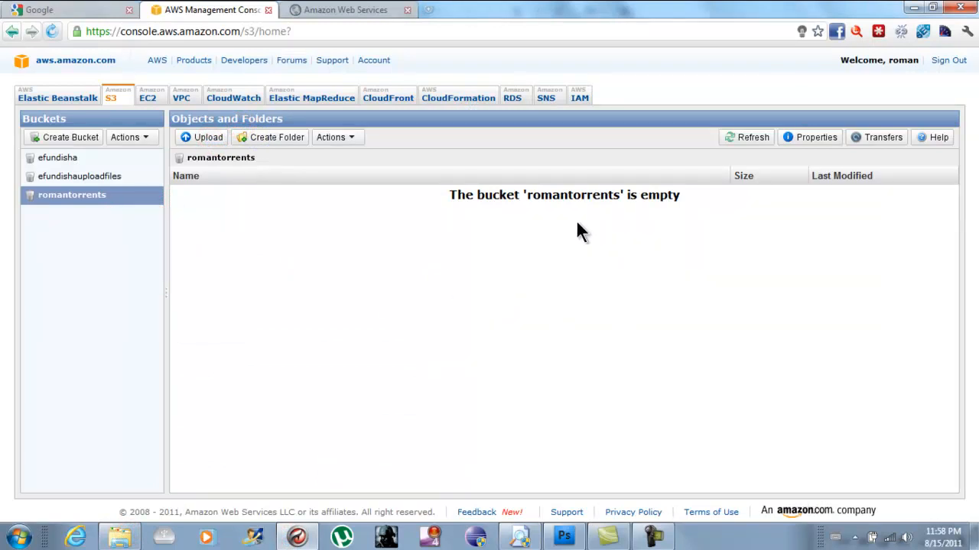
{"action": "mouse_move", "coordinate": [467, 208]}
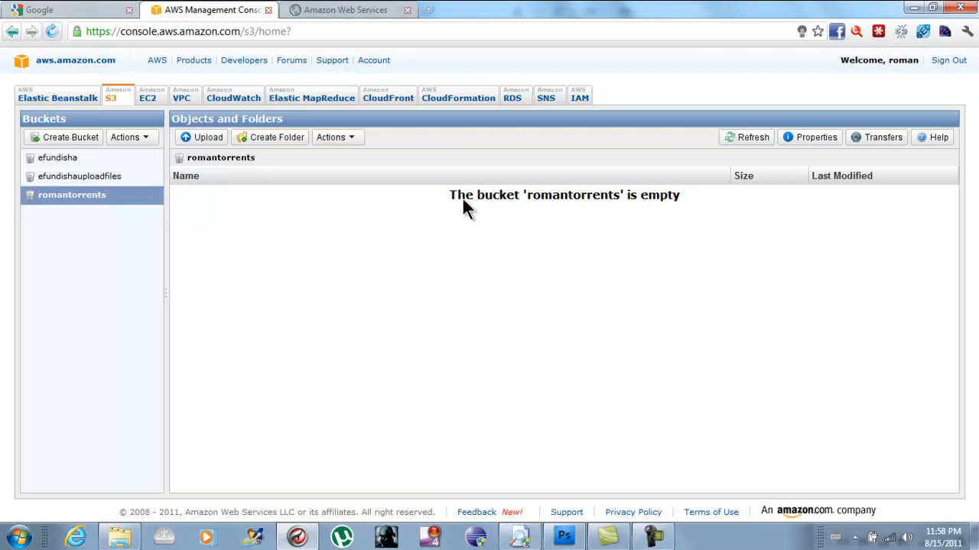
{"action": "mouse_move", "coordinate": [269, 260]}
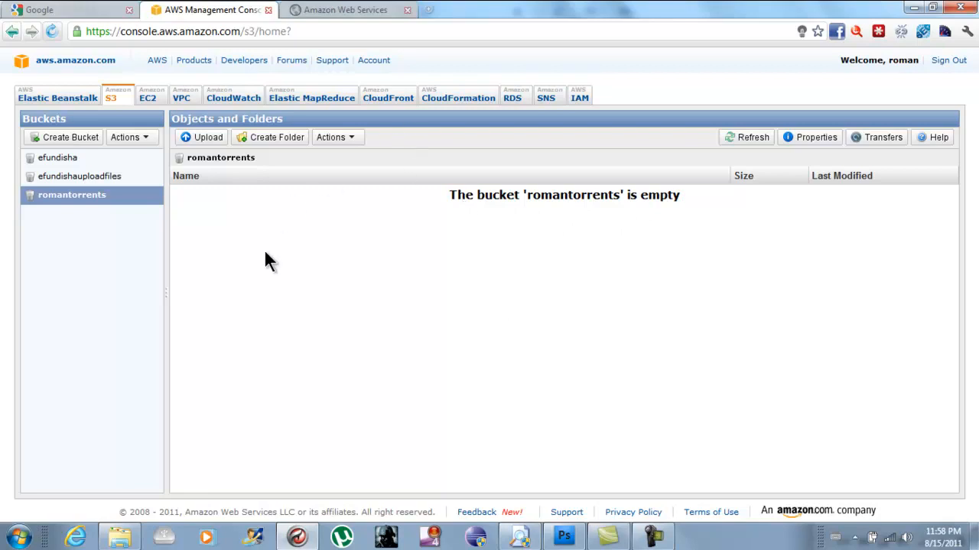
{"action": "mouse_move", "coordinate": [257, 233]}
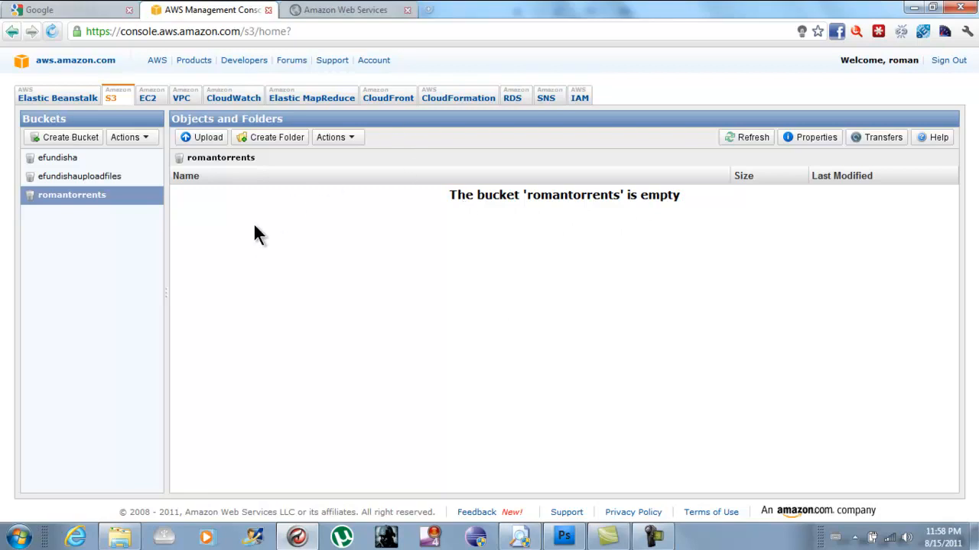
{"action": "mouse_move", "coordinate": [258, 245]}
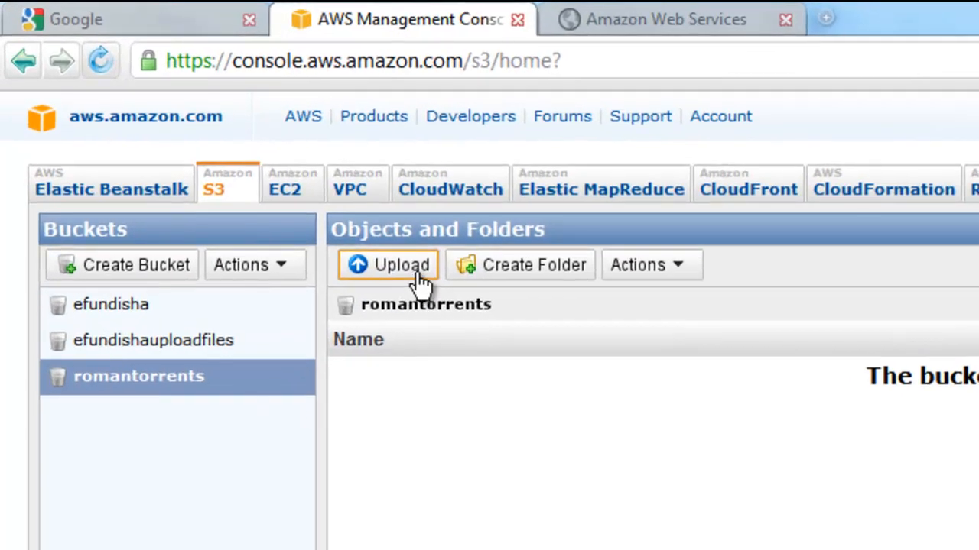
Add big_buck_bunny.mp4 from C:\torrent to the romantorrents upload queue
{"action": "left_click", "coordinate": [387, 264]}
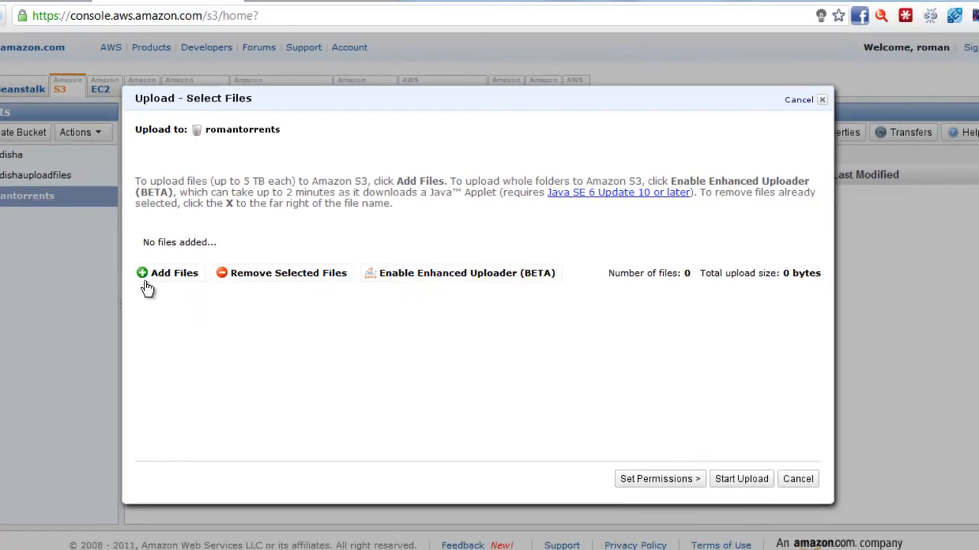
{"action": "left_click", "coordinate": [167, 273]}
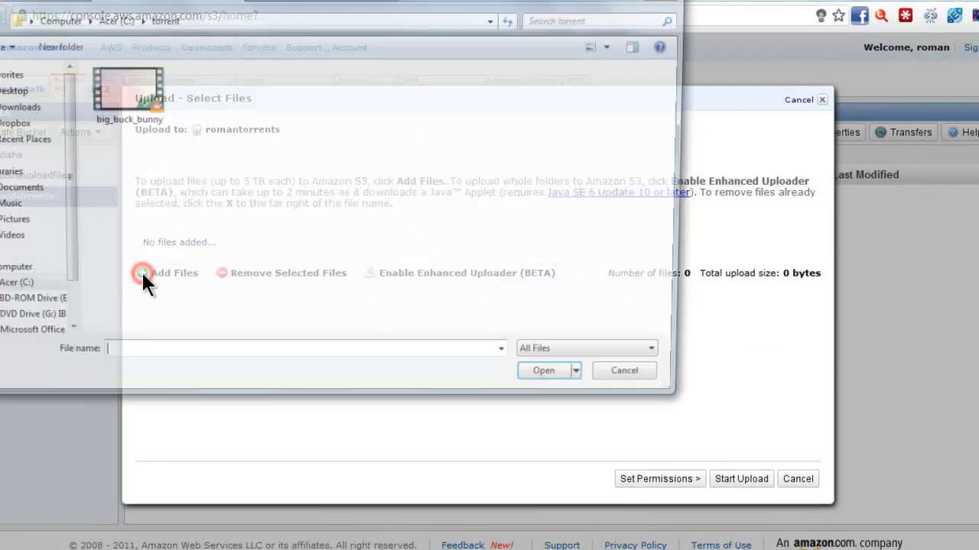
{"action": "left_click", "coordinate": [174, 273]}
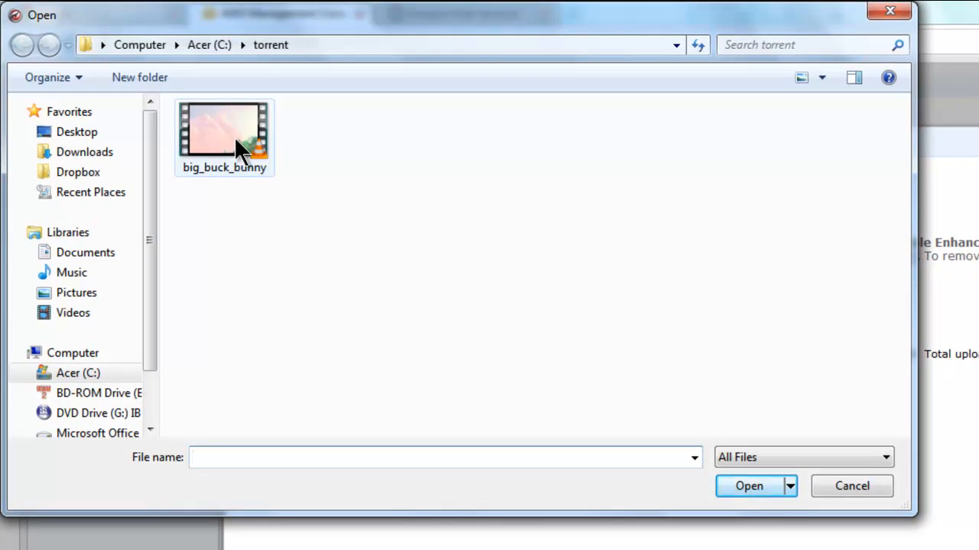
{"action": "left_click", "coordinate": [224, 133]}
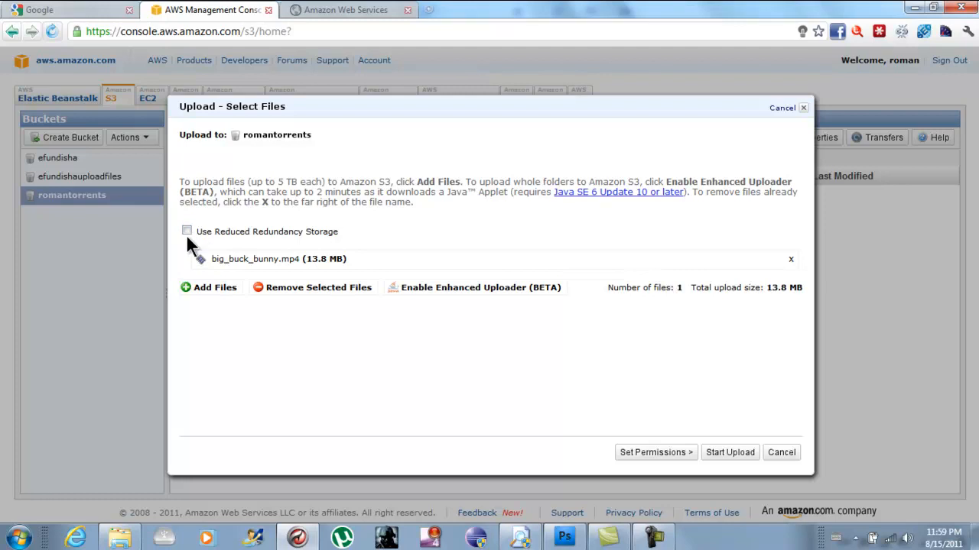
{"action": "mouse_move", "coordinate": [204, 239]}
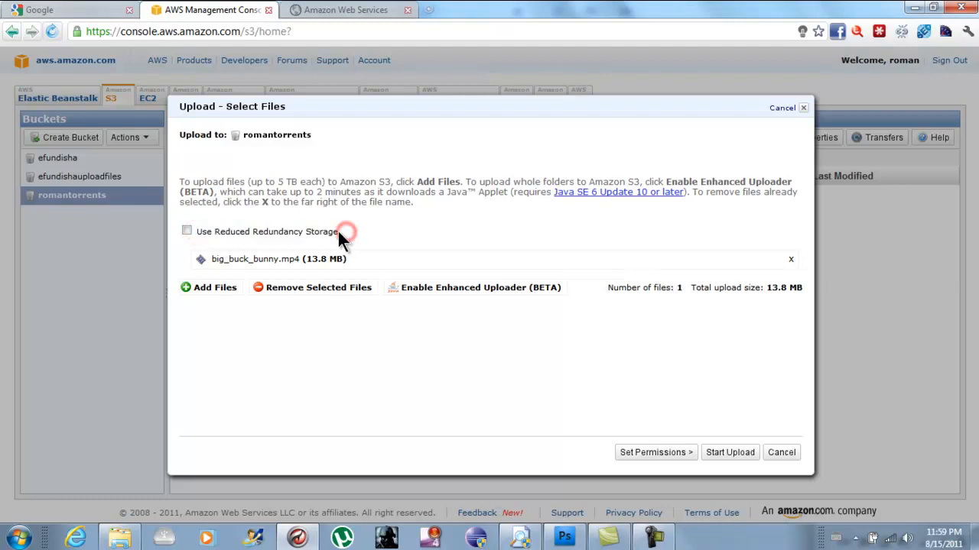
Enable Reduced Redundancy Storage and start uploading big_buck_bunny.mp4
{"action": "double_click", "coordinate": [266, 231]}
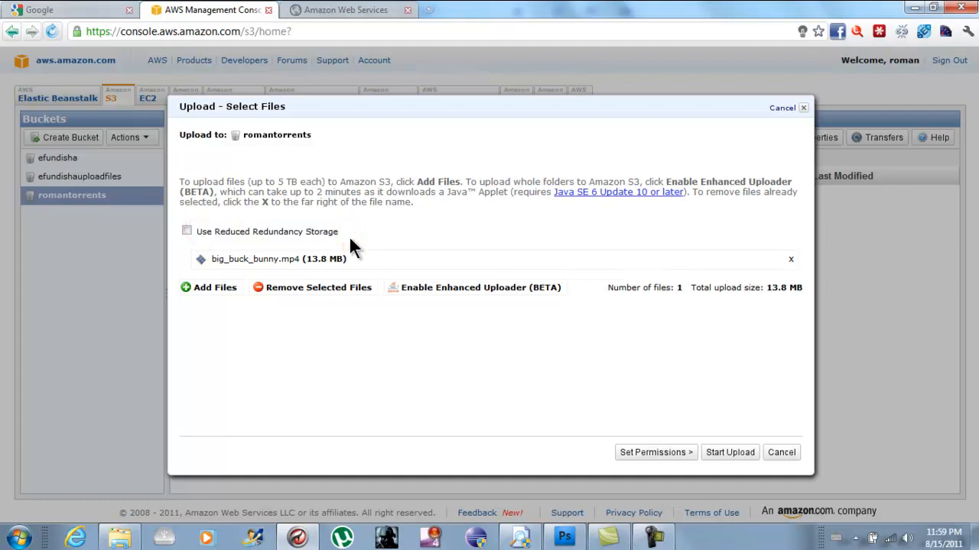
{"action": "mouse_move", "coordinate": [279, 241]}
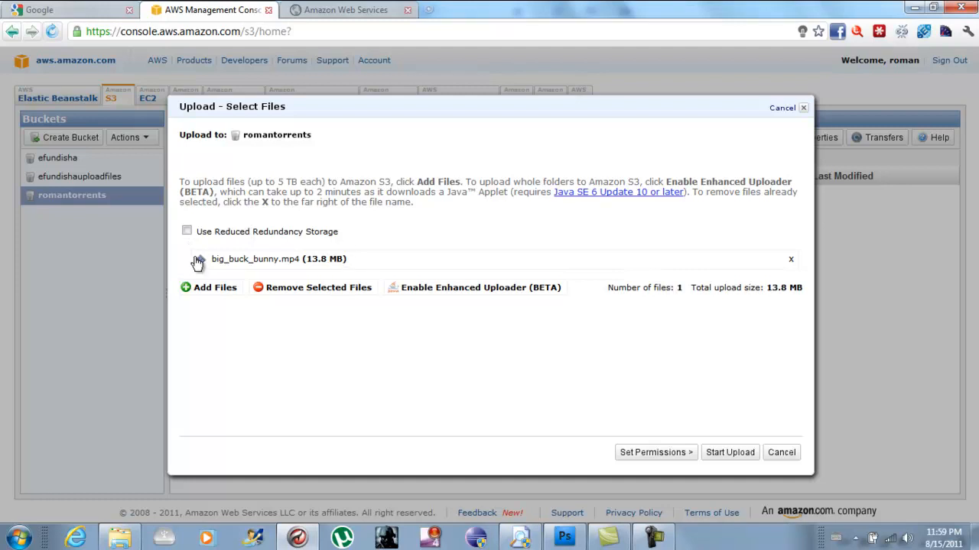
{"action": "left_click", "coordinate": [186, 230]}
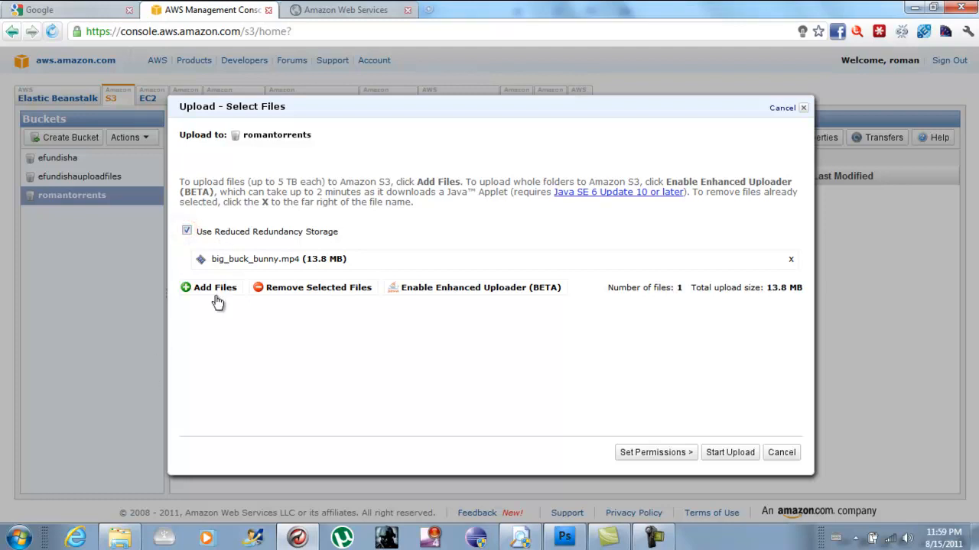
{"action": "mouse_move", "coordinate": [656, 436]}
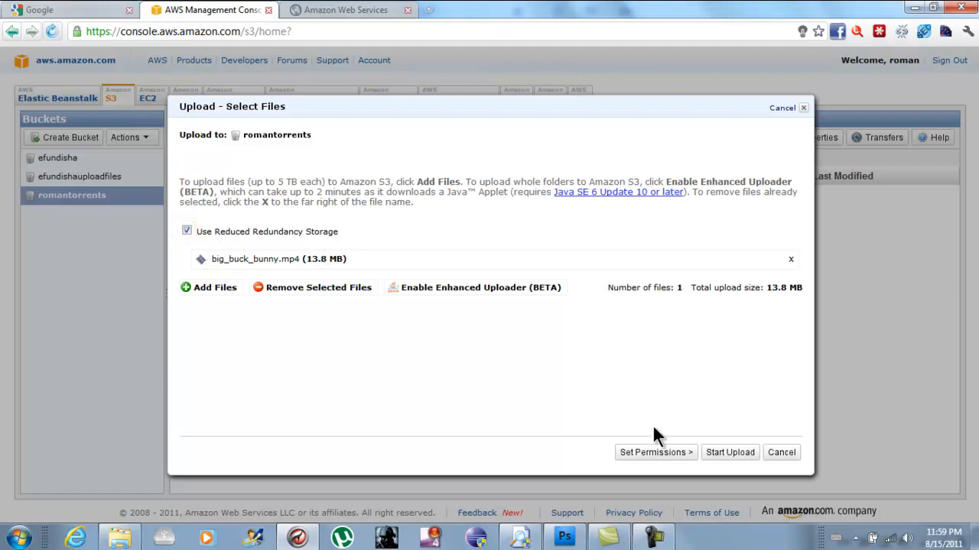
{"action": "mouse_move", "coordinate": [729, 452]}
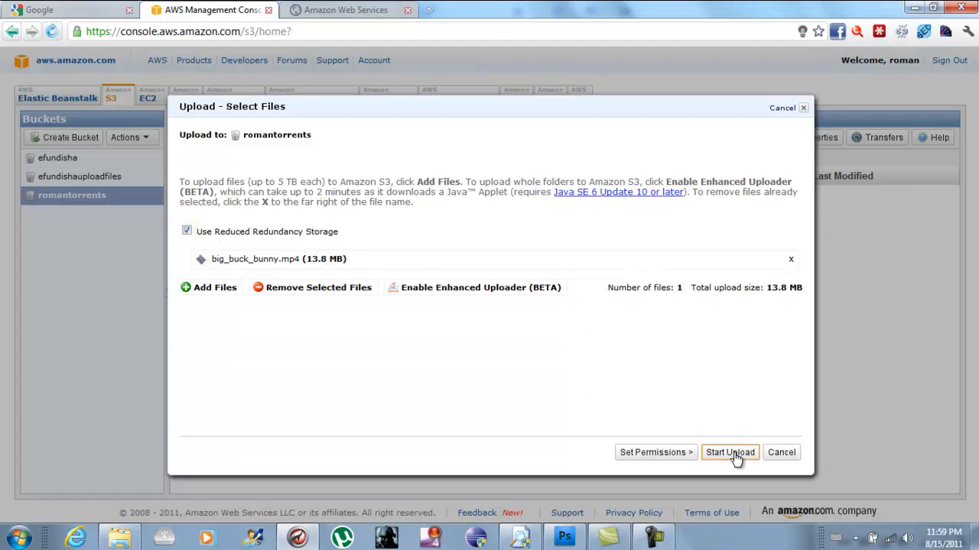
{"action": "left_click", "coordinate": [730, 452]}
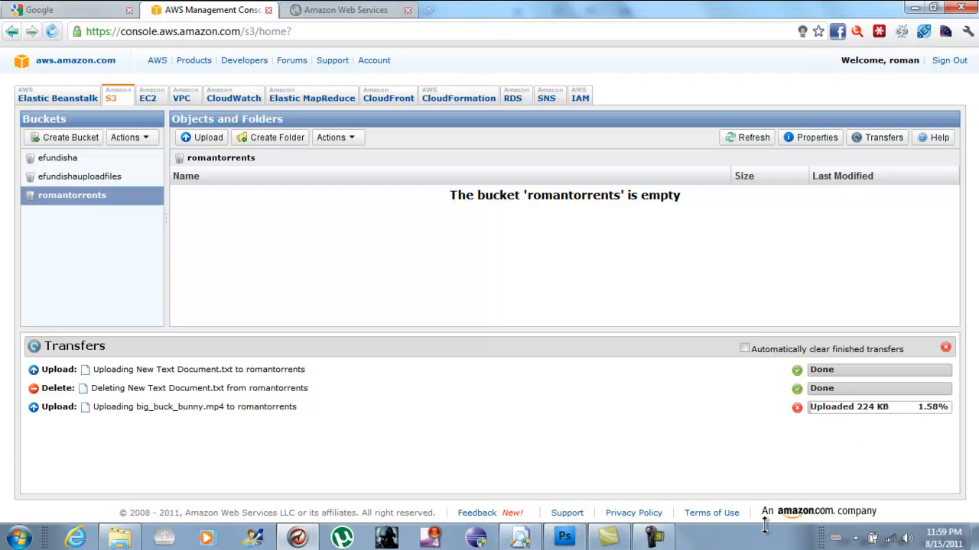
{"action": "mouse_move", "coordinate": [682, 236]}
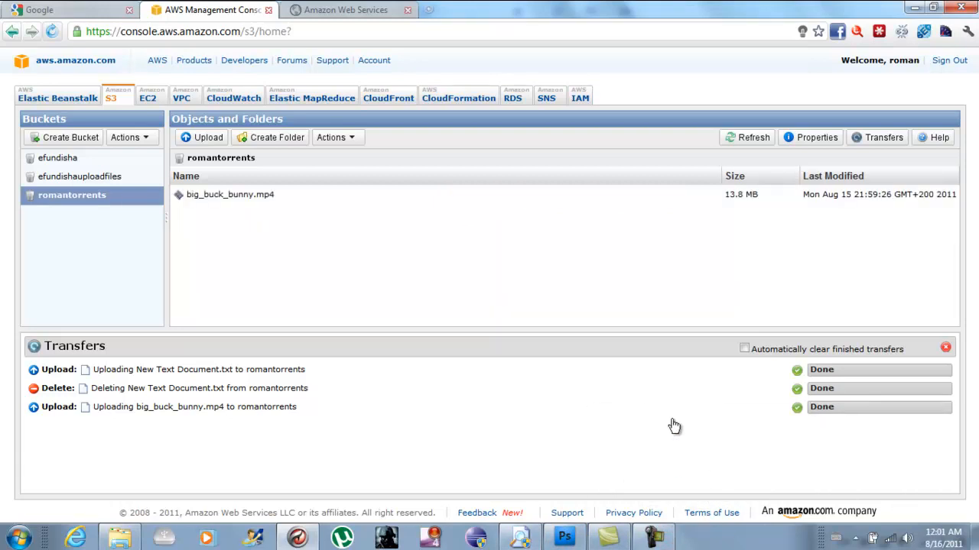
{"action": "mouse_move", "coordinate": [275, 218]}
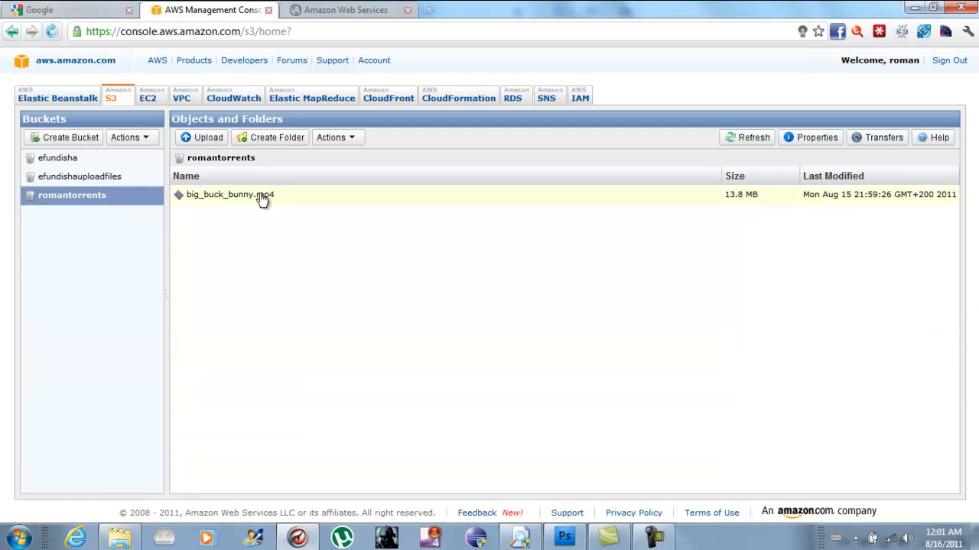
{"action": "mouse_move", "coordinate": [182, 220]}
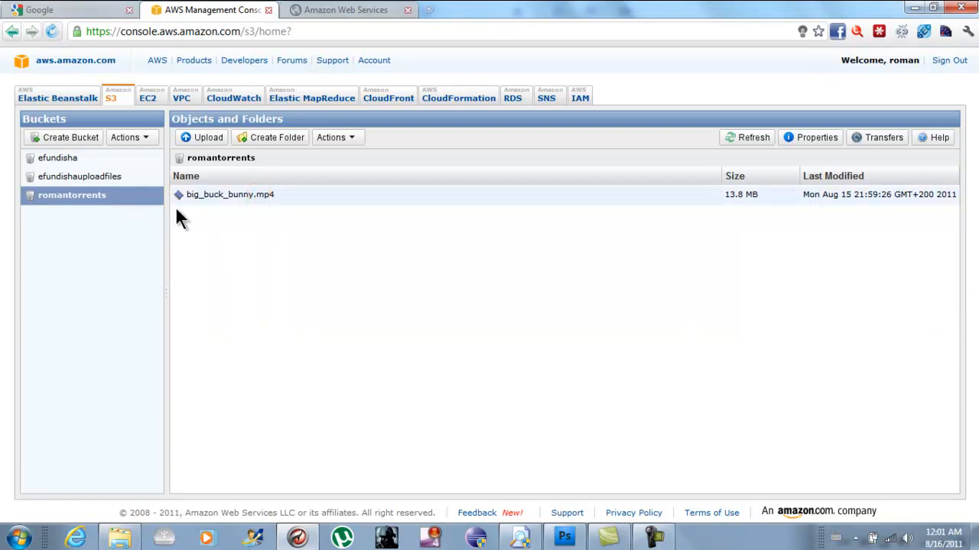
{"action": "mouse_move", "coordinate": [412, 286]}
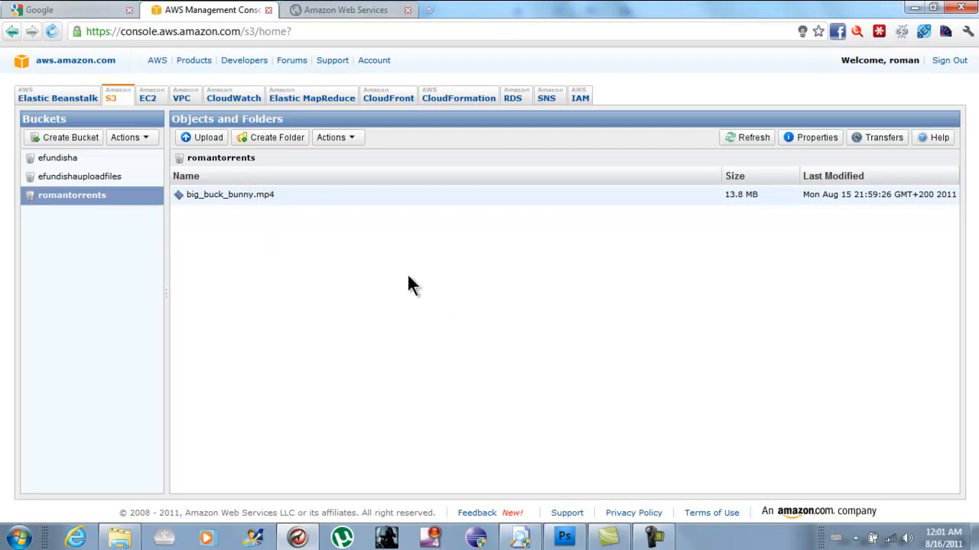
{"action": "mouse_move", "coordinate": [396, 275]}
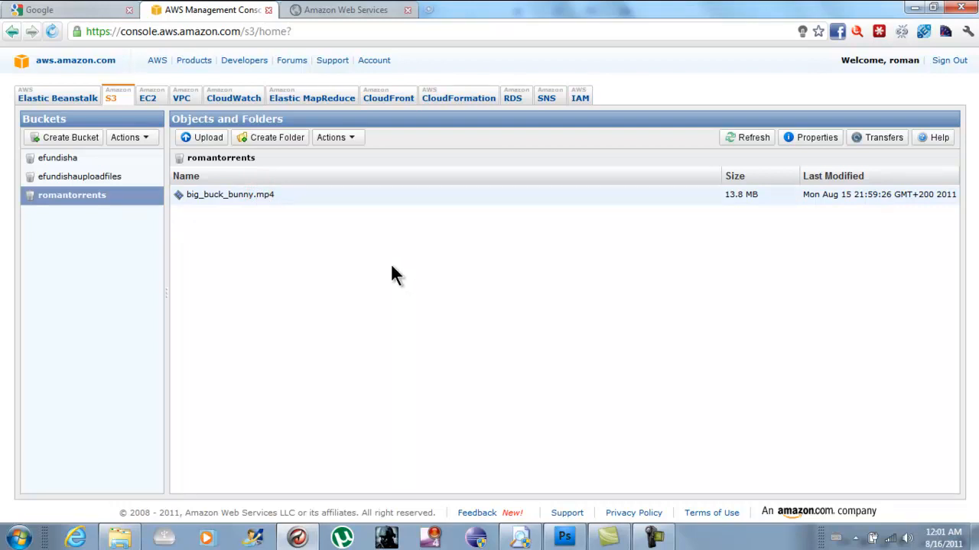
{"action": "mouse_move", "coordinate": [240, 199]}
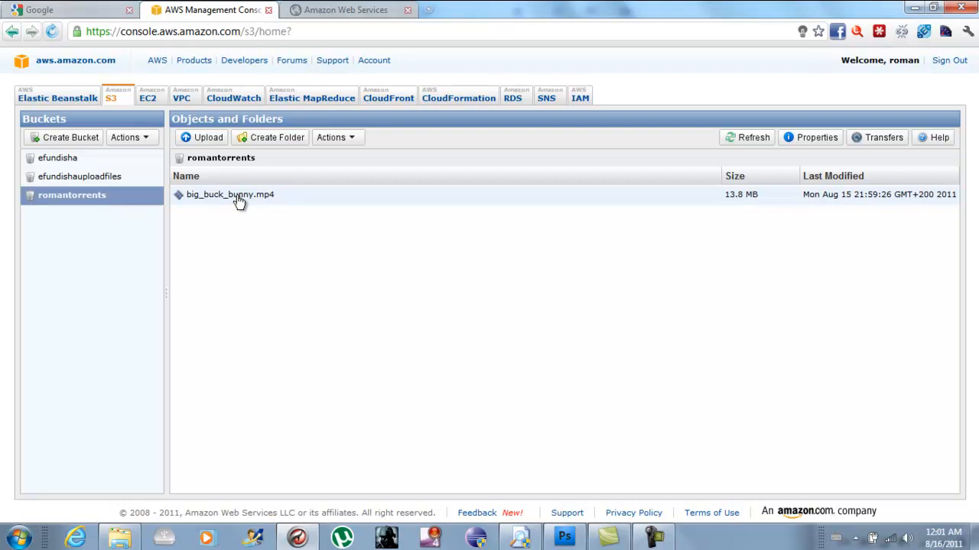
{"action": "mouse_move", "coordinate": [262, 206]}
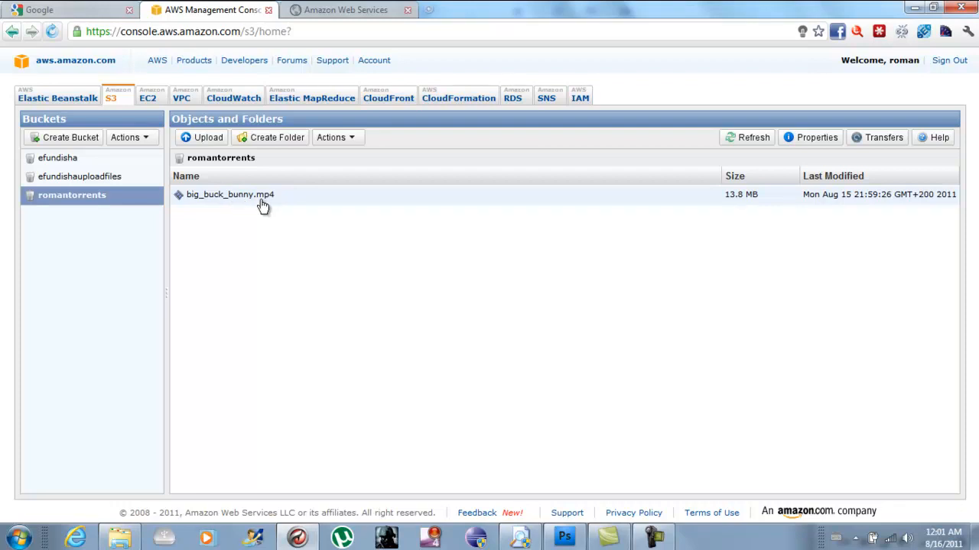
Grant Everyone Open/Download permission on big_buck_bunny.mp4 and save it
{"action": "right_click", "coordinate": [230, 194]}
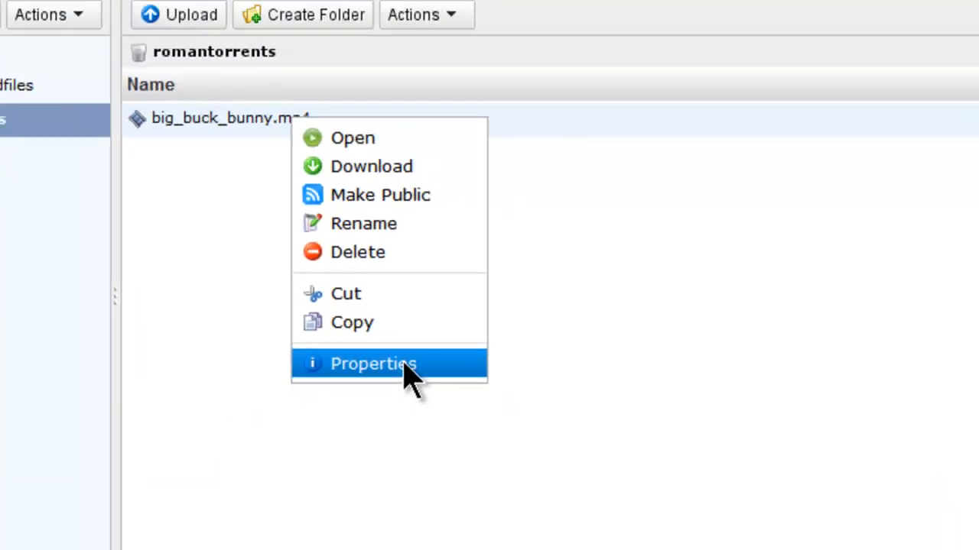
{"action": "left_click", "coordinate": [373, 363]}
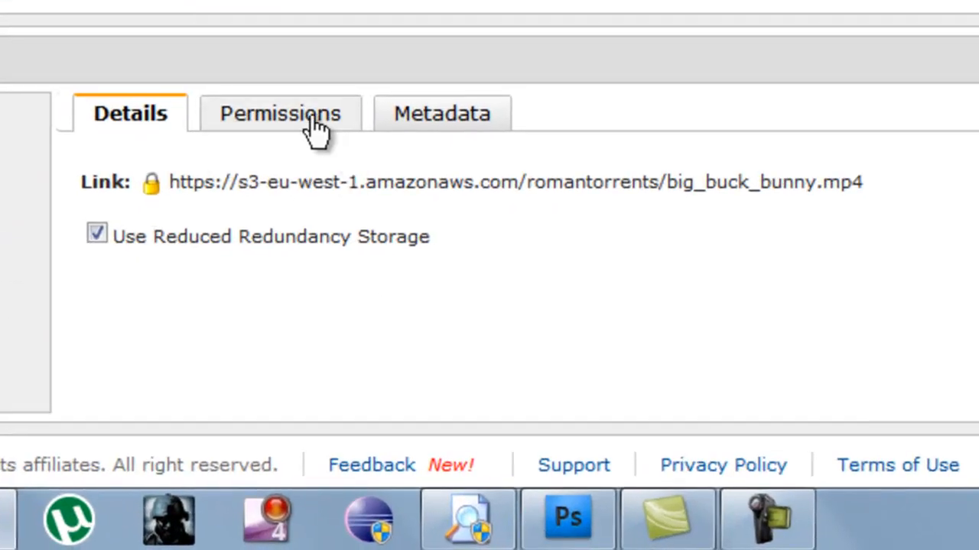
{"action": "left_click", "coordinate": [280, 113]}
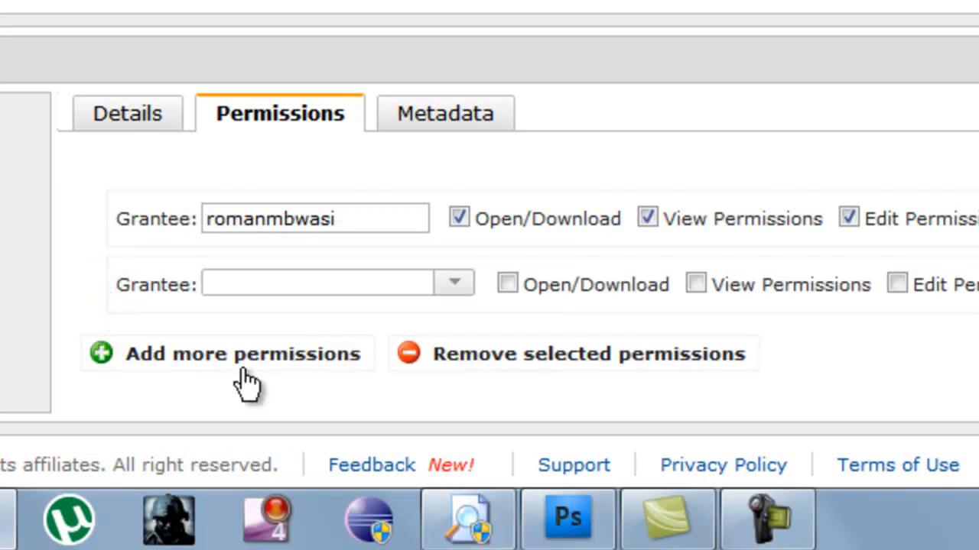
{"action": "left_click", "coordinate": [453, 282]}
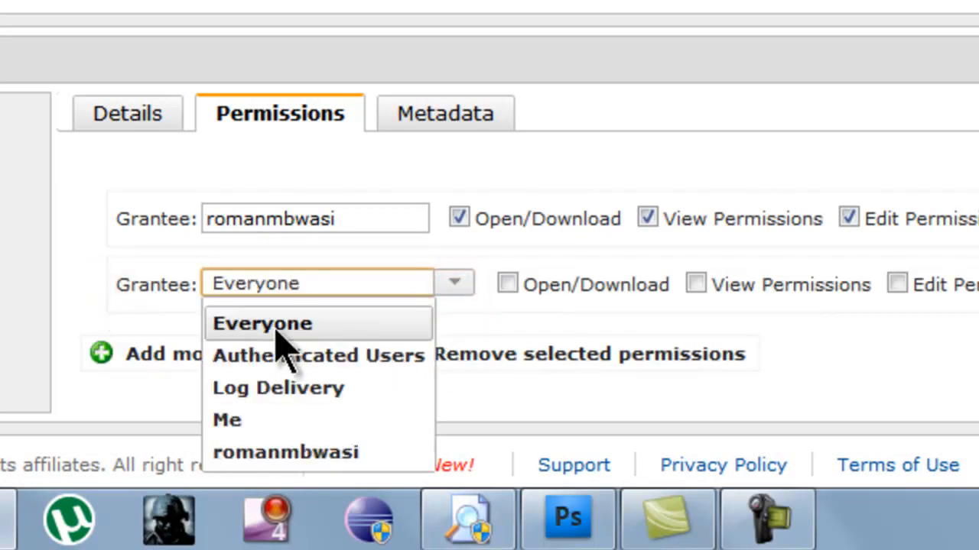
{"action": "left_click", "coordinate": [261, 324]}
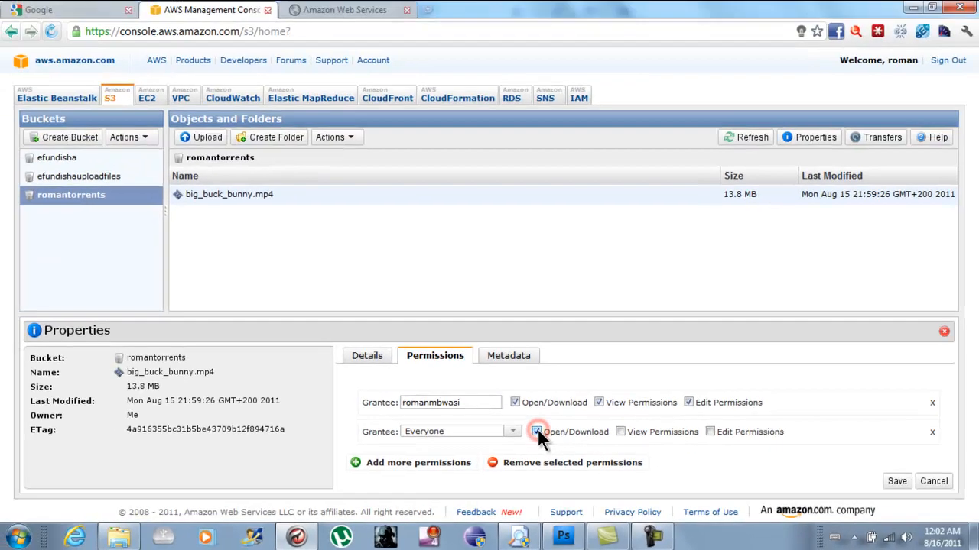
{"action": "left_click", "coordinate": [538, 432]}
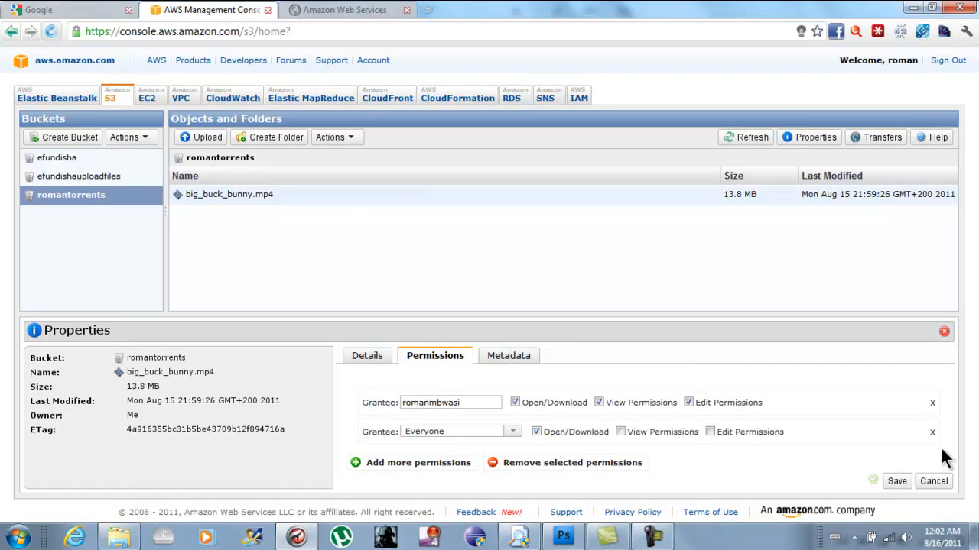
{"action": "left_click", "coordinate": [933, 481]}
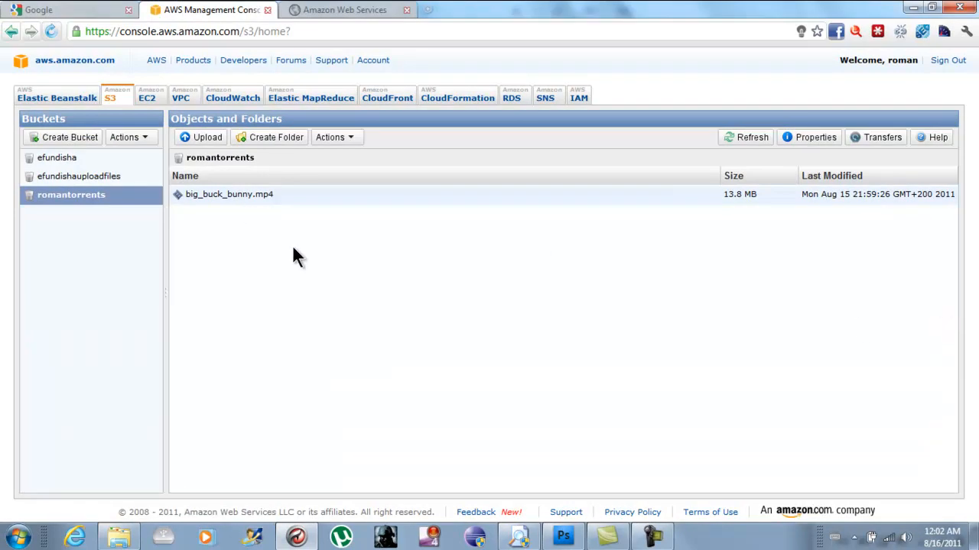
{"action": "mouse_move", "coordinate": [248, 194]}
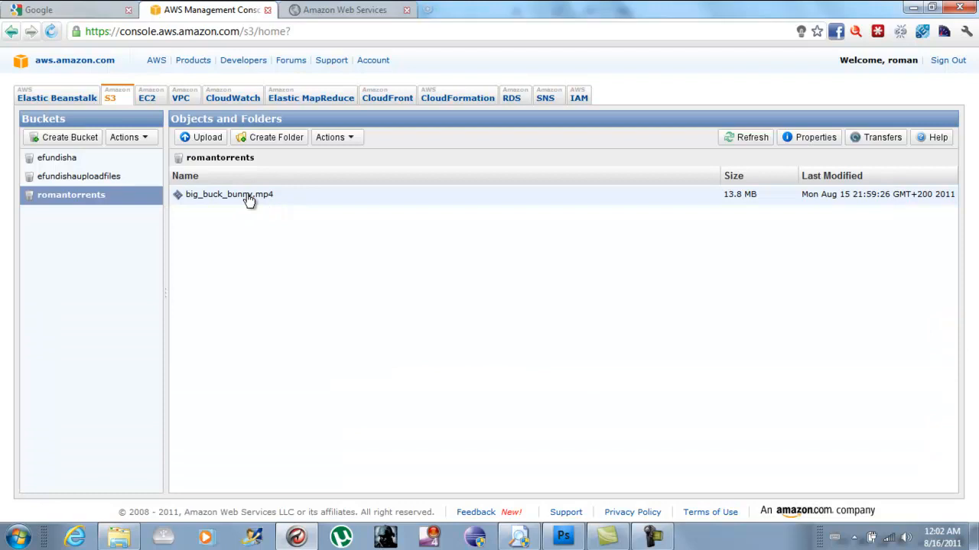
Copy big_buck_bunny.mp4's S3 link address from its Details properties
{"action": "right_click", "coordinate": [229, 193]}
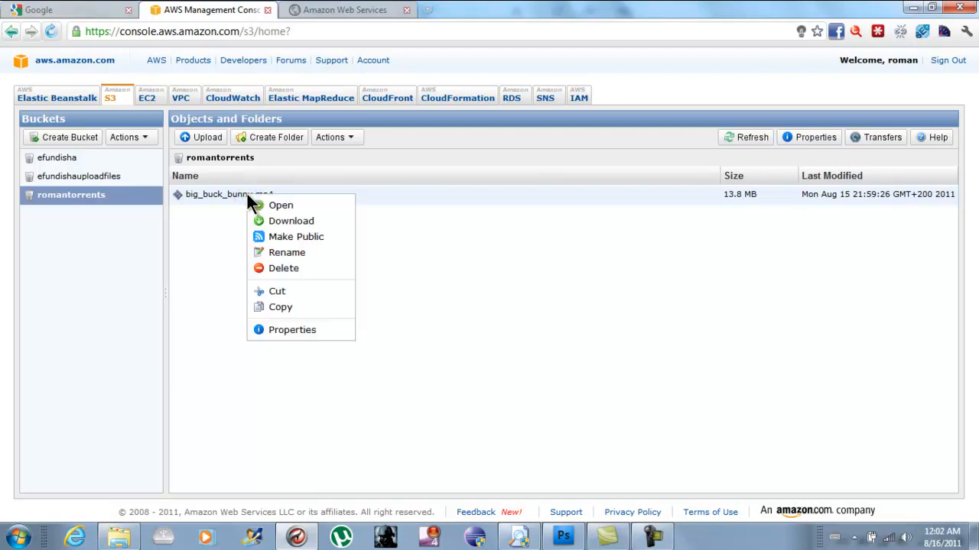
{"action": "left_click", "coordinate": [292, 329]}
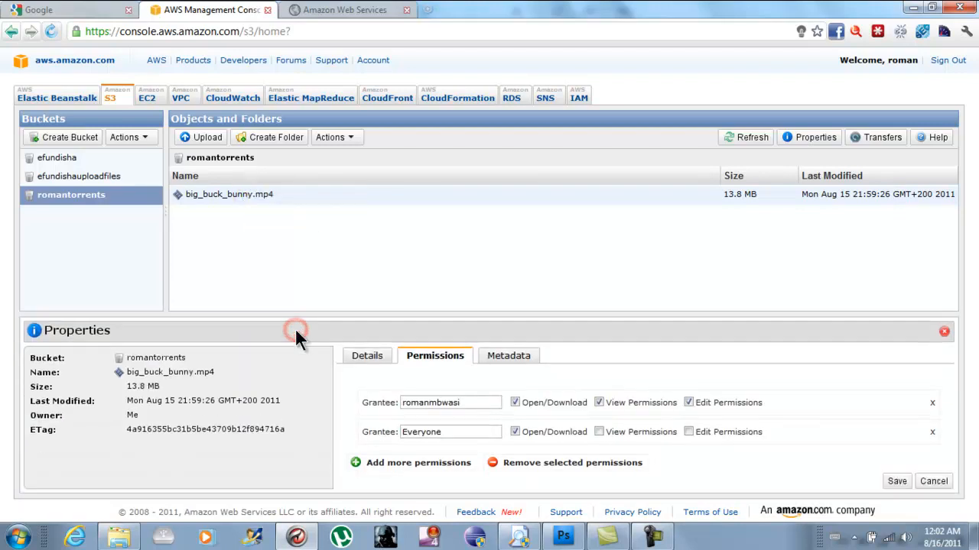
{"action": "mouse_move", "coordinate": [509, 355]}
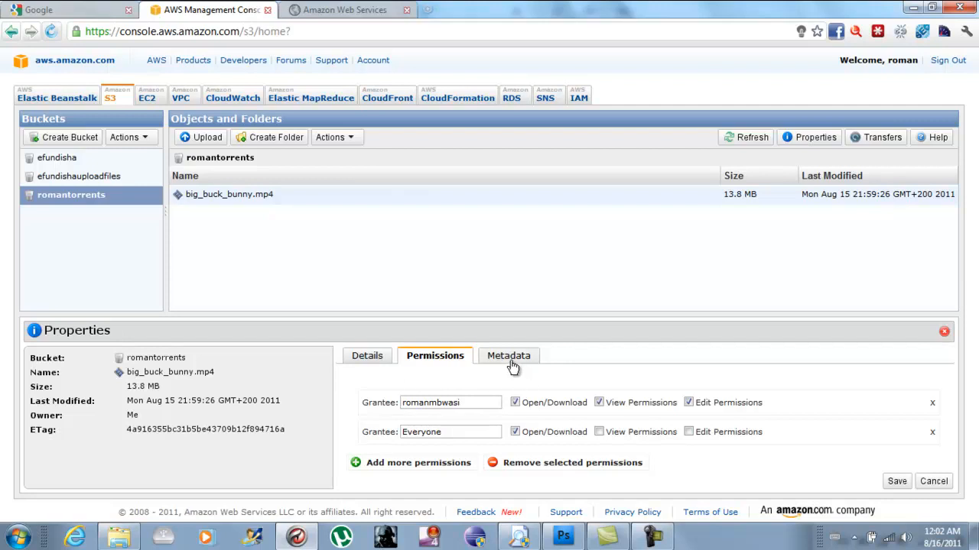
{"action": "left_click", "coordinate": [366, 356]}
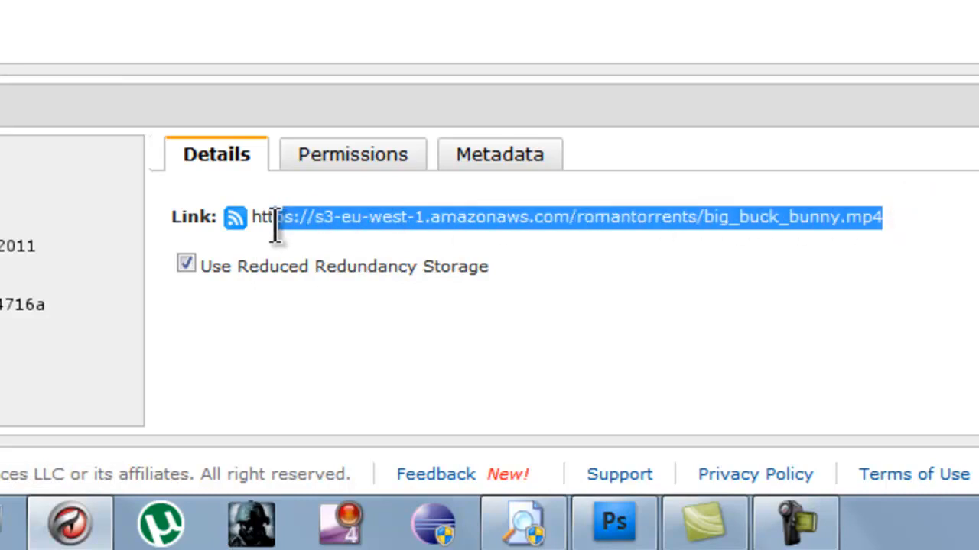
{"action": "right_click", "coordinate": [275, 216]}
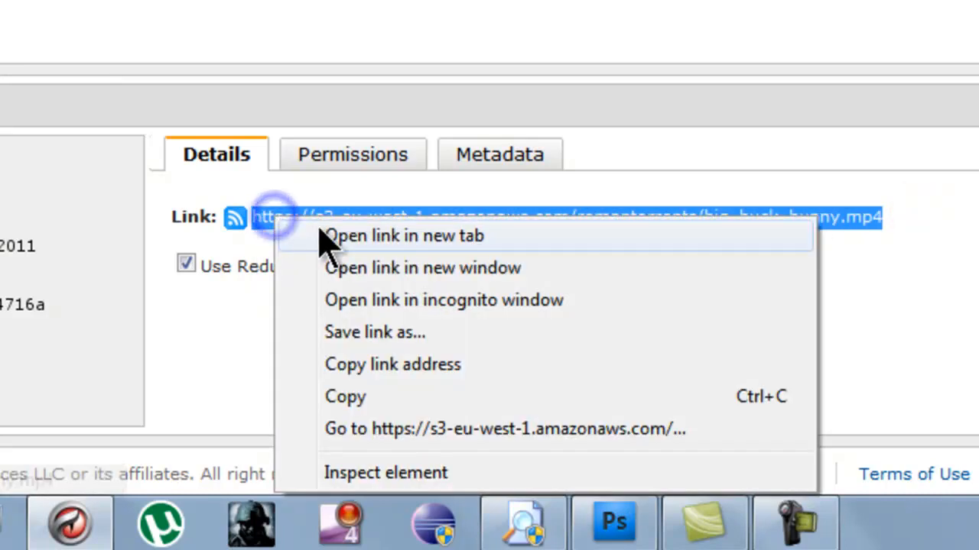
{"action": "left_click", "coordinate": [639, 374]}
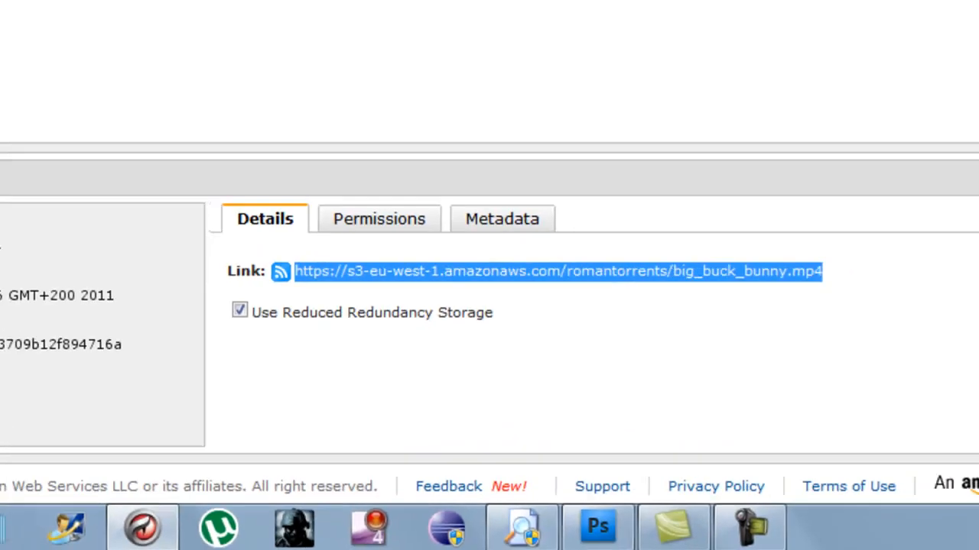
{"action": "left_click", "coordinate": [487, 10]}
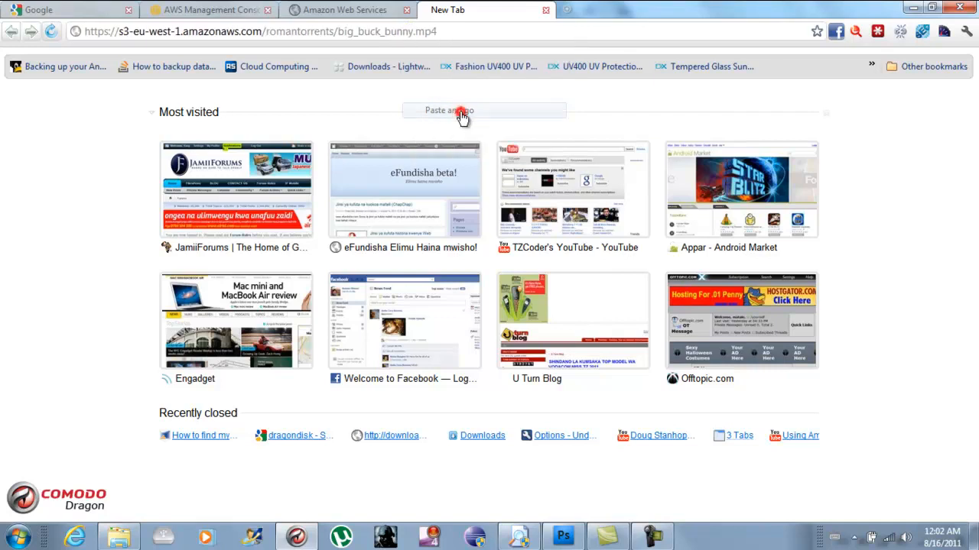
Load the S3 link and save the movie as big_buck_bunny45.mp4 in C:\torrent
{"action": "left_click", "coordinate": [449, 110]}
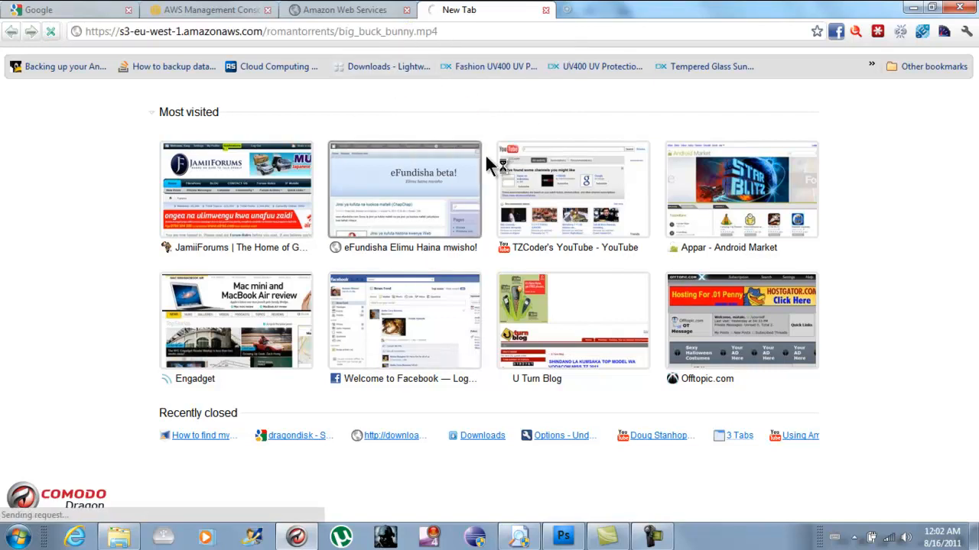
{"action": "mouse_move", "coordinate": [530, 100]}
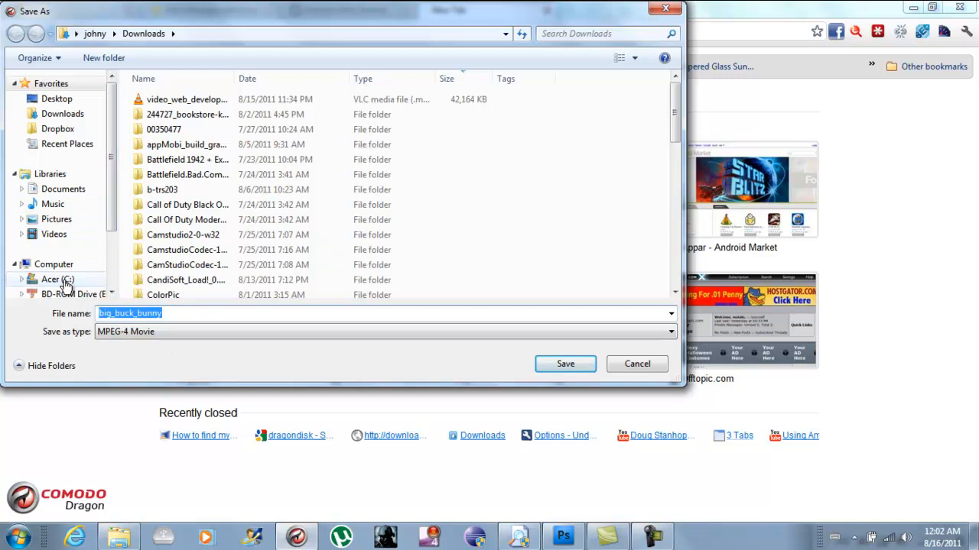
{"action": "left_click", "coordinate": [57, 279]}
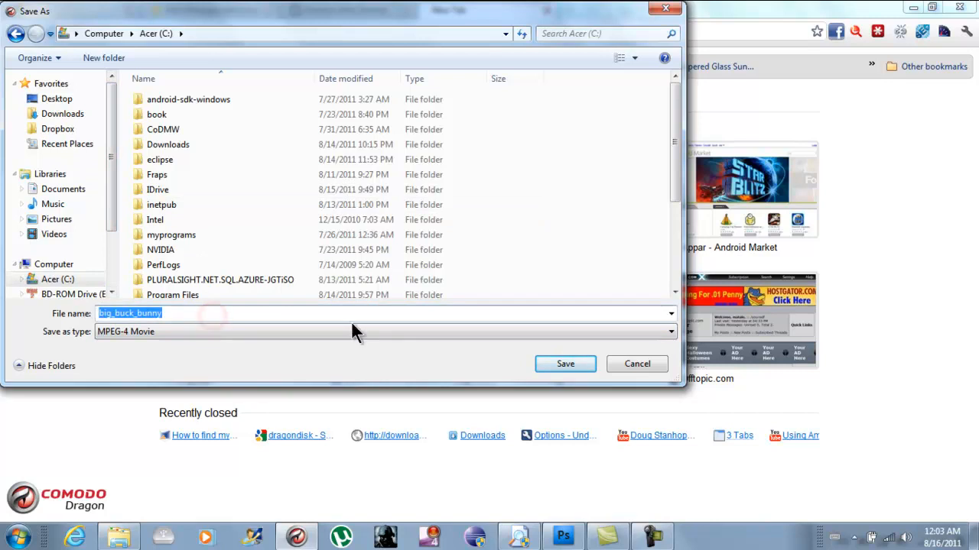
{"action": "left_click", "coordinate": [565, 363]}
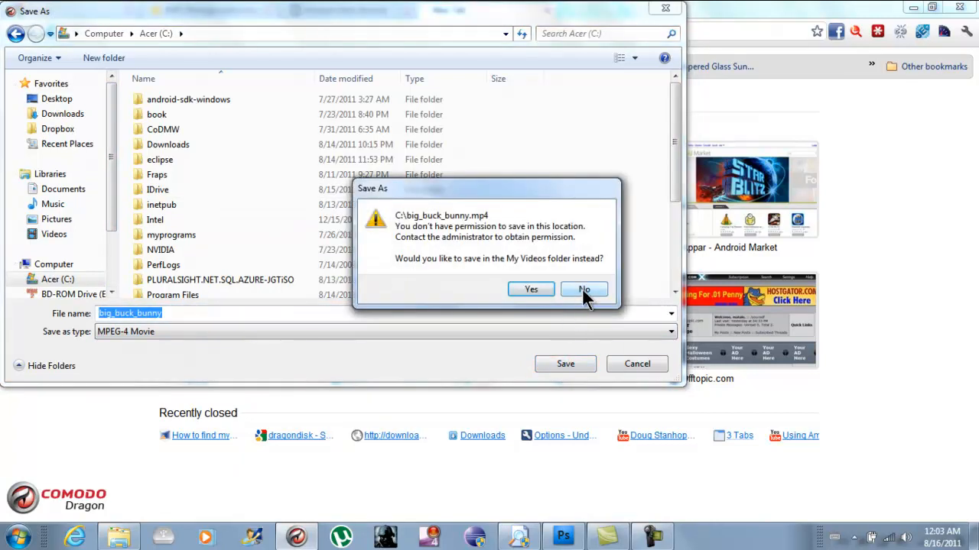
{"action": "left_click", "coordinate": [584, 289]}
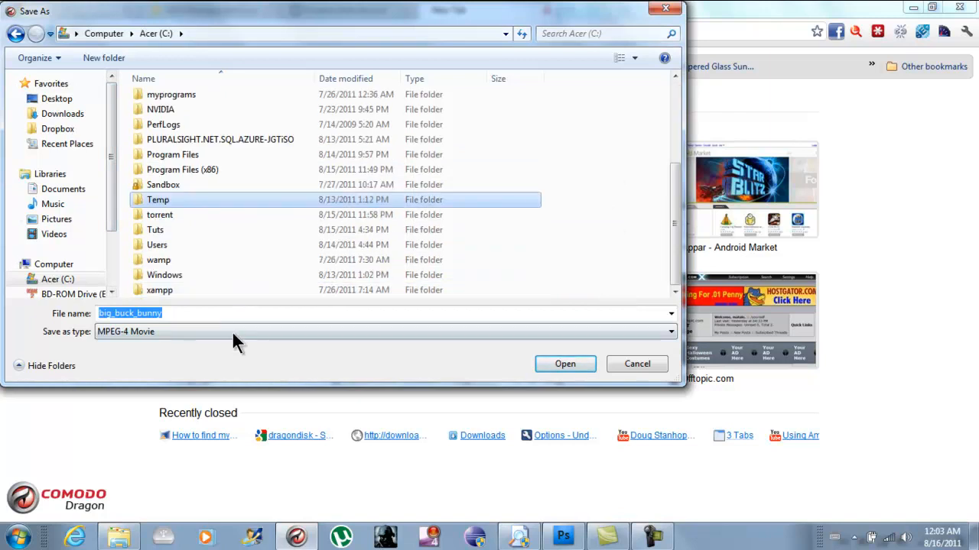
{"action": "double_click", "coordinate": [159, 214]}
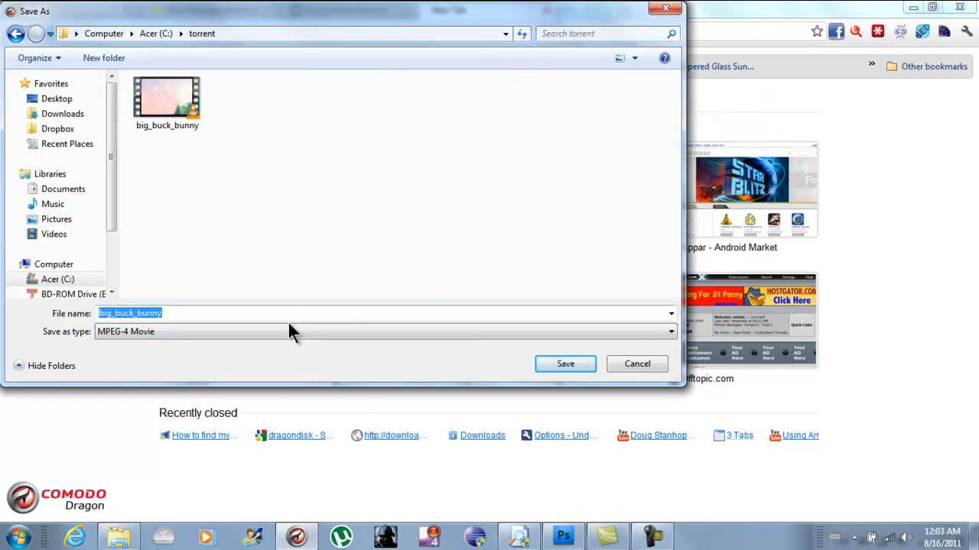
{"action": "left_click", "coordinate": [191, 313]}
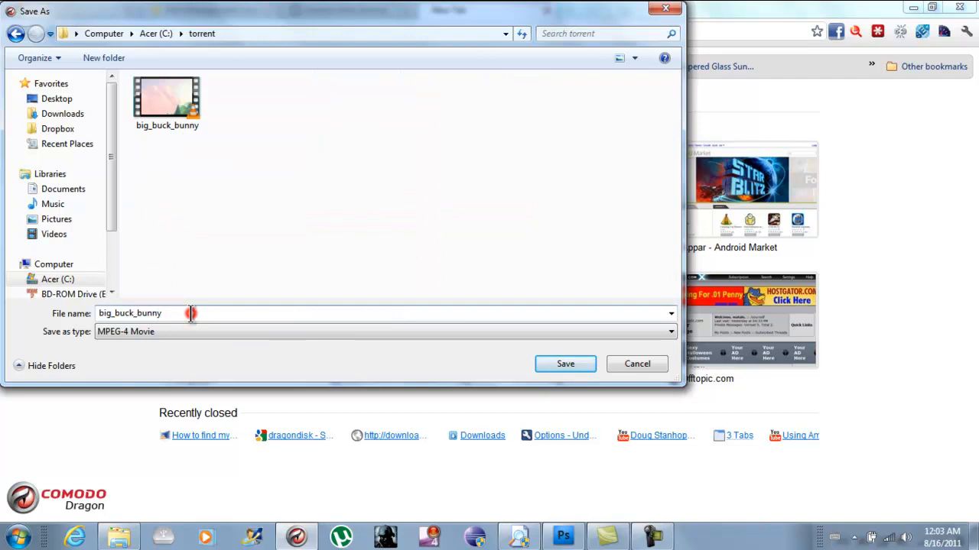
{"action": "type", "text": "45"}
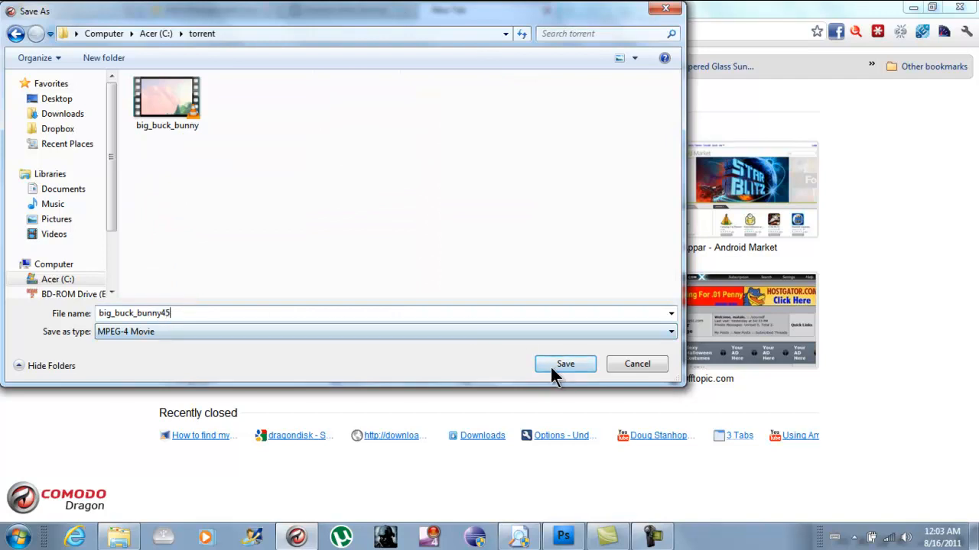
{"action": "left_click", "coordinate": [565, 364]}
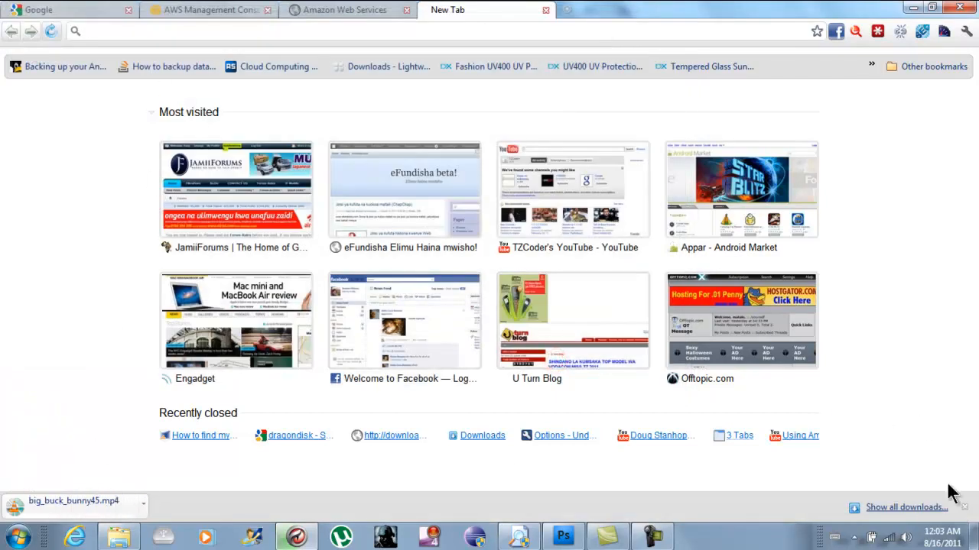
Cancel the direct movie download and return to the blank tab
{"action": "left_click", "coordinate": [906, 507]}
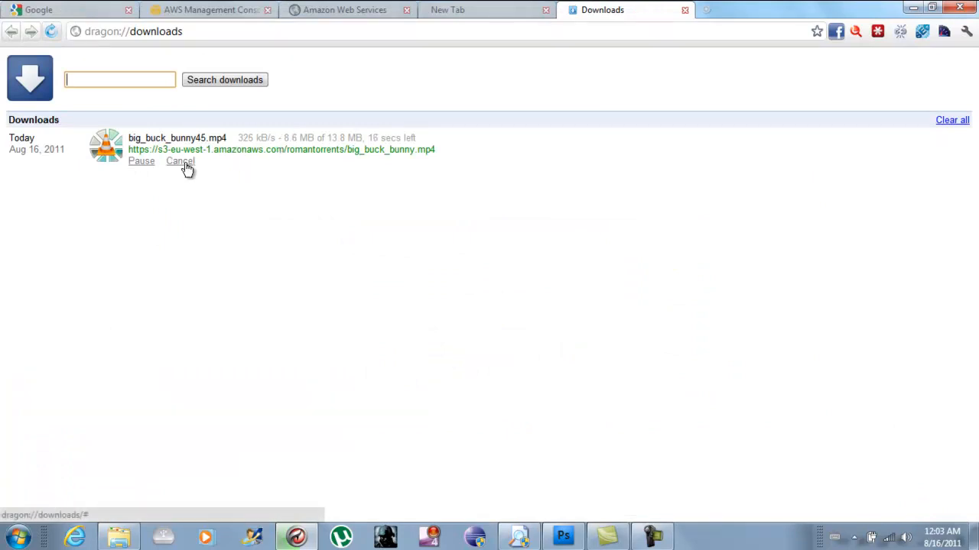
{"action": "left_click", "coordinate": [180, 161]}
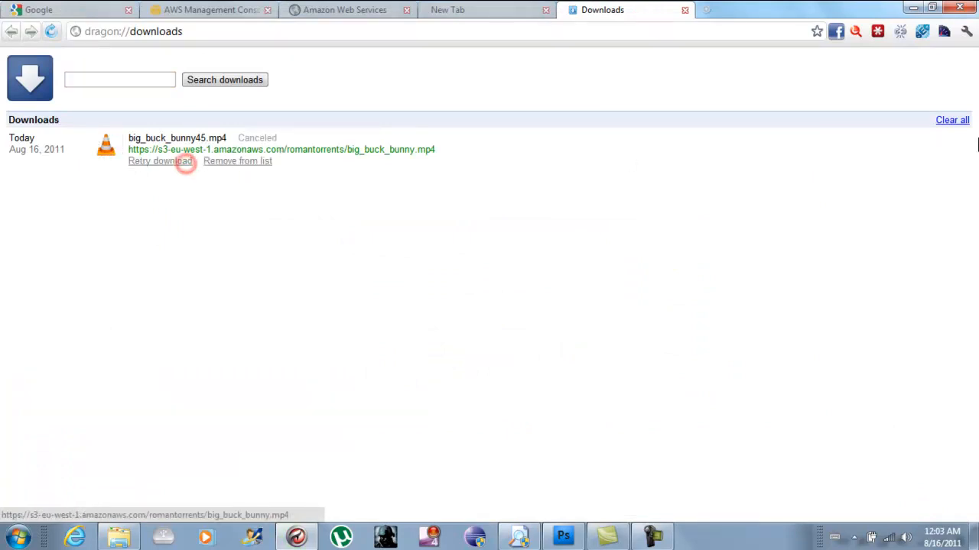
{"action": "left_click", "coordinate": [447, 10]}
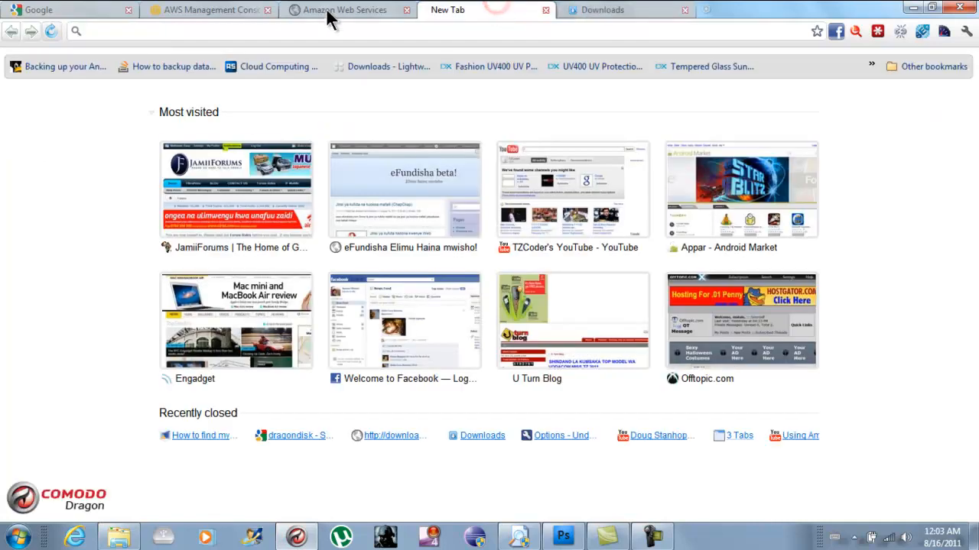
{"action": "left_click", "coordinate": [345, 10]}
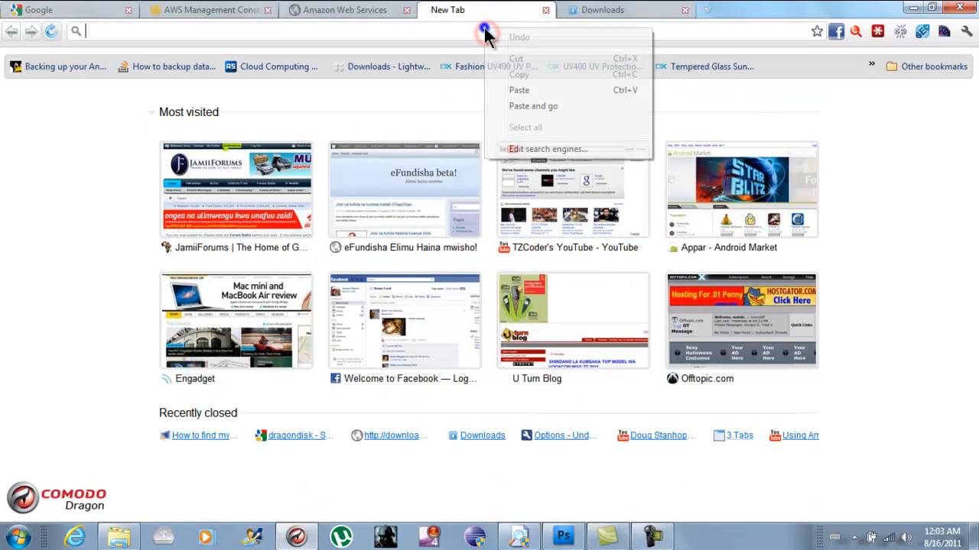
{"action": "mouse_move", "coordinate": [533, 90]}
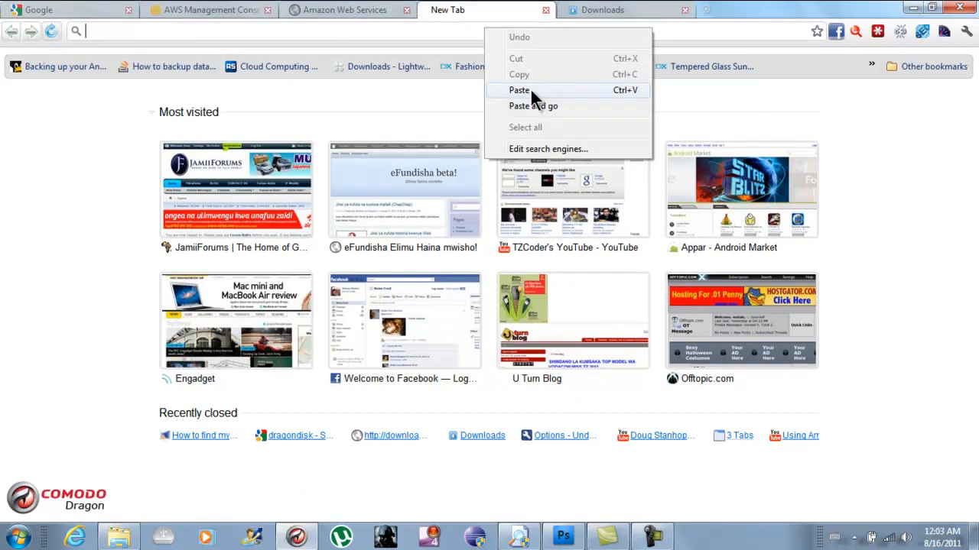
Download big_buck_bunny.mp4.torrent by appending ?torrent to the S3 link, saving to C:\torrent
{"action": "left_click", "coordinate": [519, 90]}
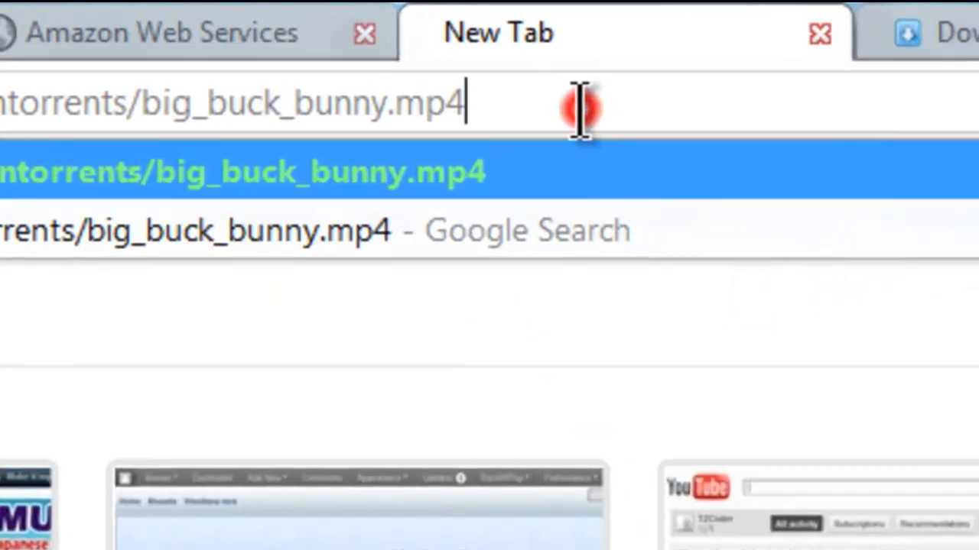
{"action": "mouse_move", "coordinate": [546, 100]}
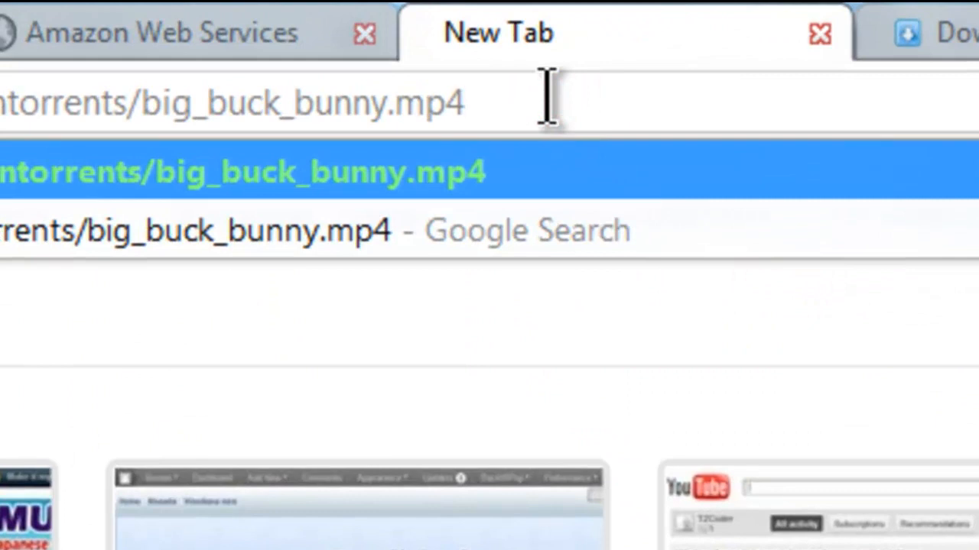
{"action": "type", "text": "?t"}
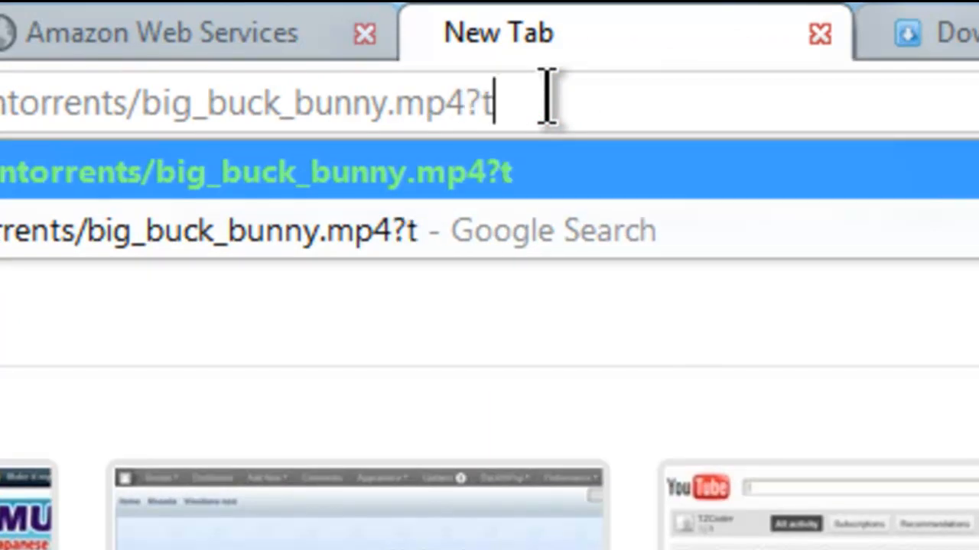
{"action": "type", "text": "orrent"}
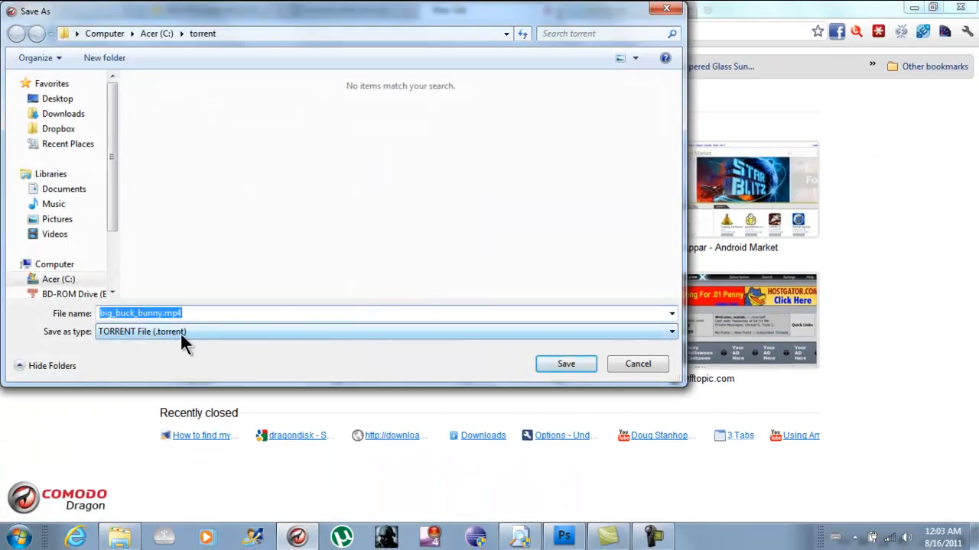
{"action": "mouse_move", "coordinate": [199, 345]}
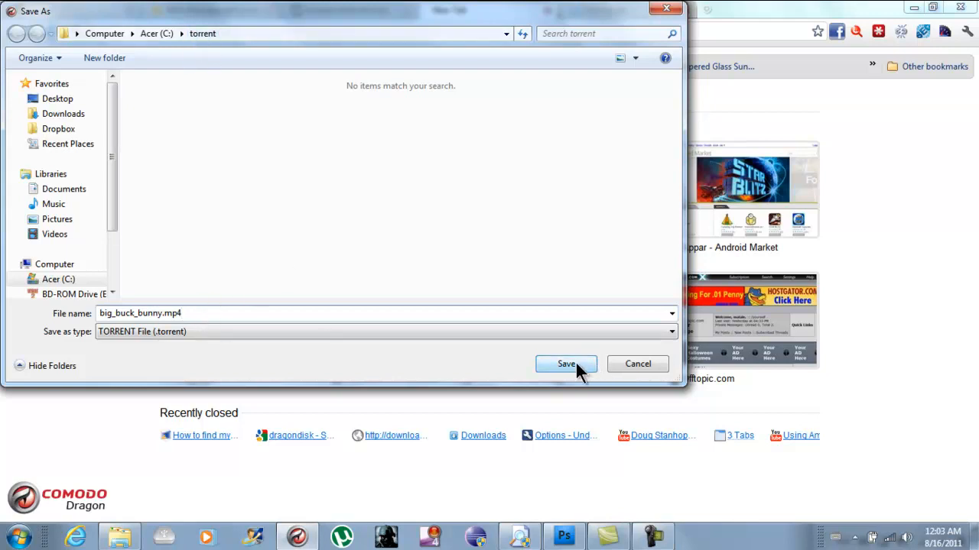
{"action": "left_click", "coordinate": [566, 363]}
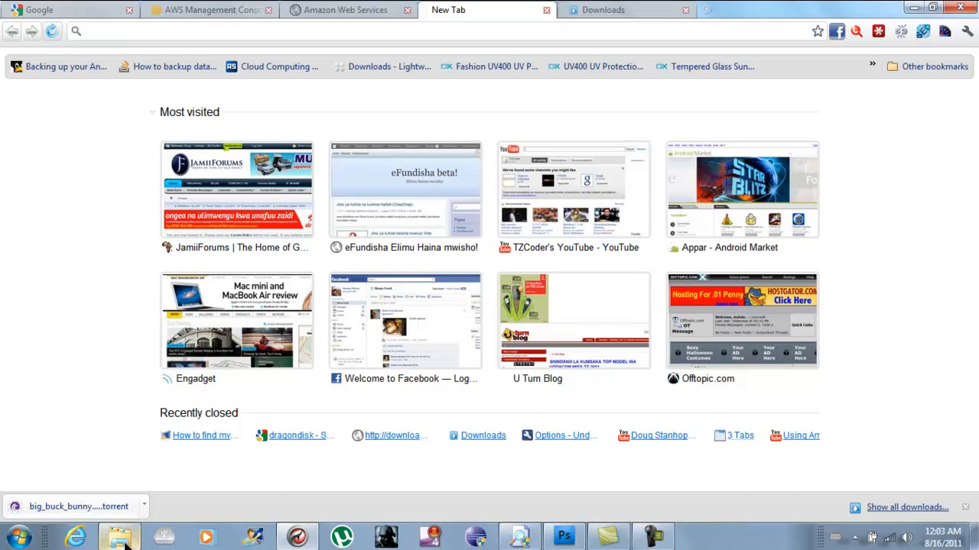
{"action": "left_click", "coordinate": [603, 10]}
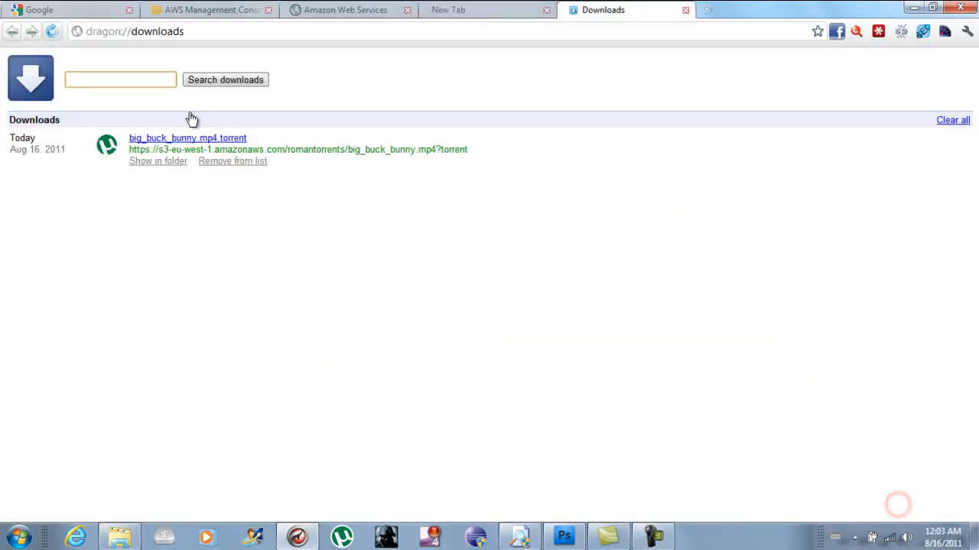
Show the downloaded torrent in C:\torrent and select the big_buck_bunny.mp4 torrent file
{"action": "left_click", "coordinate": [158, 160]}
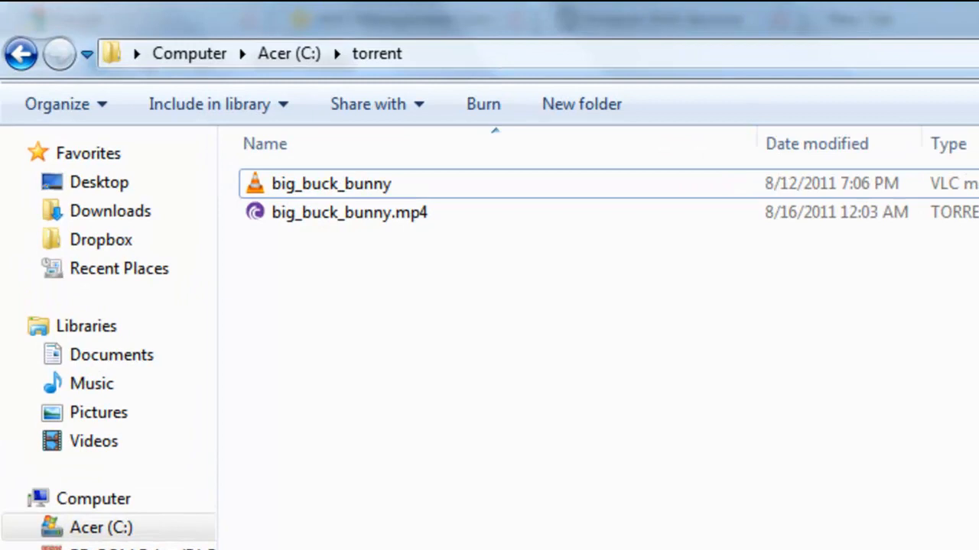
{"action": "left_click", "coordinate": [348, 213]}
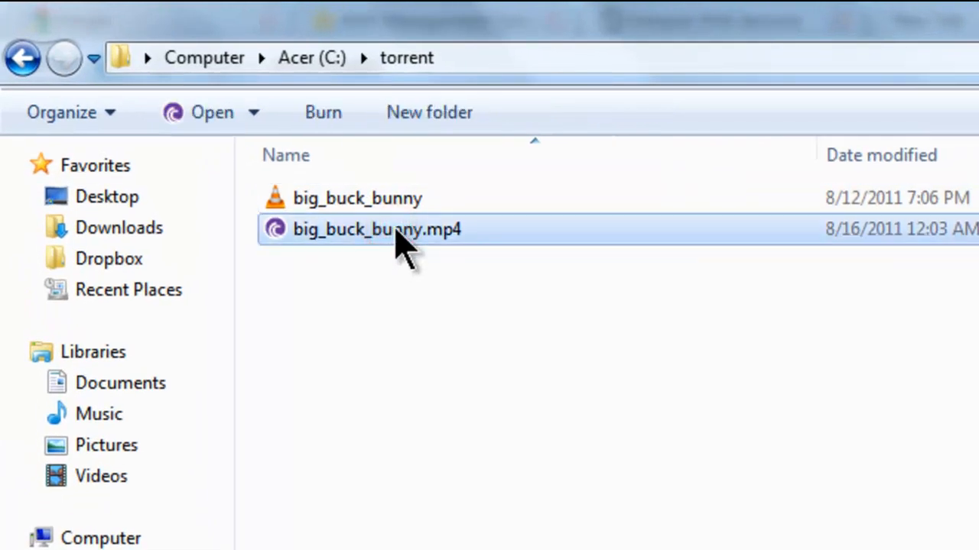
{"action": "mouse_move", "coordinate": [377, 229]}
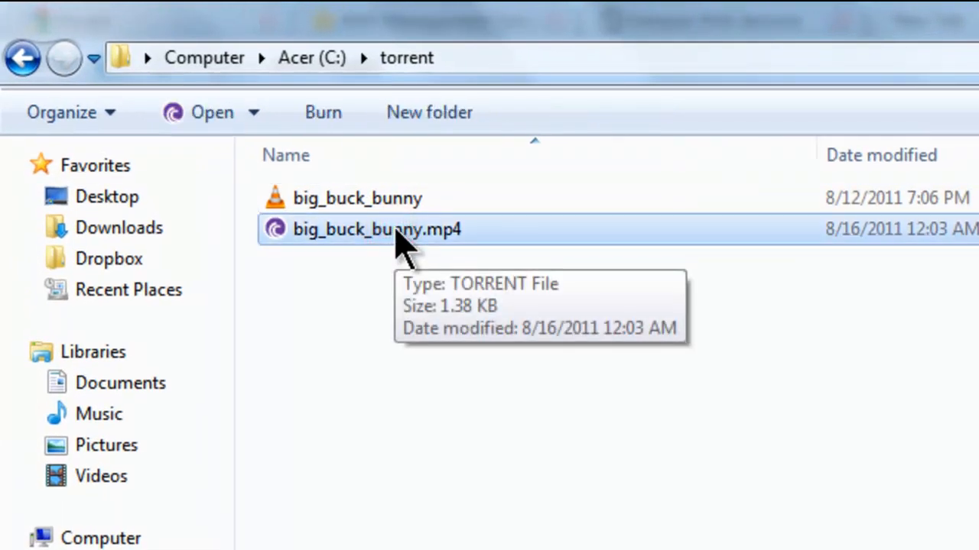
{"action": "mouse_move", "coordinate": [309, 348]}
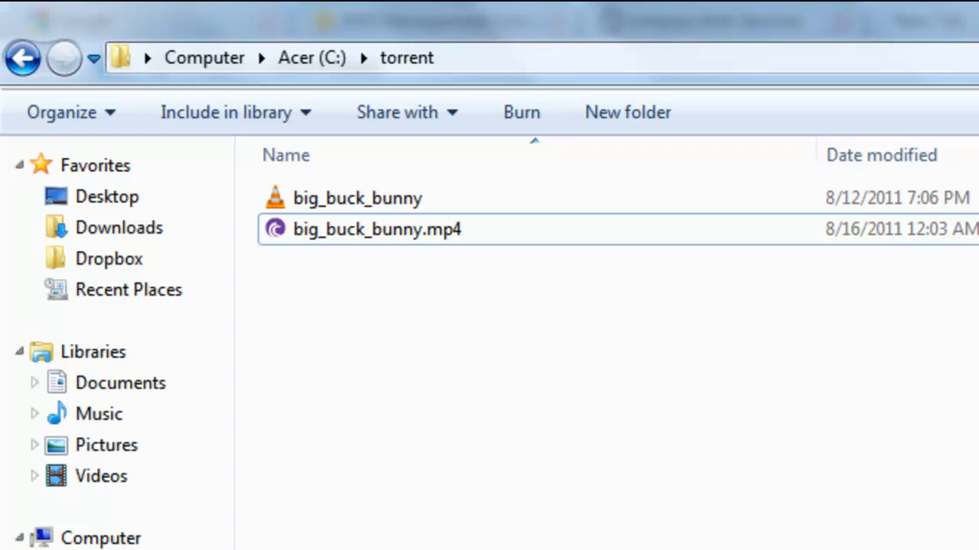
{"action": "mouse_move", "coordinate": [428, 237]}
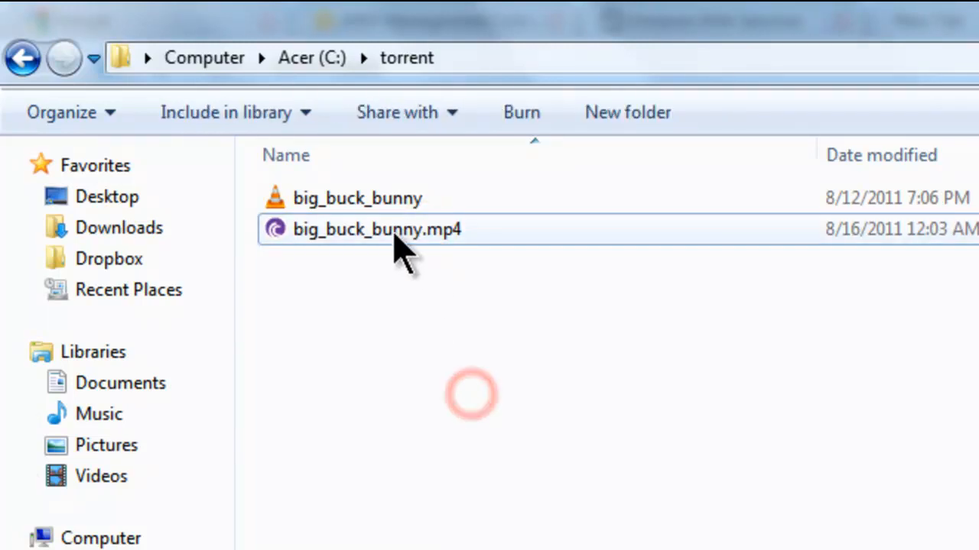
{"action": "left_click", "coordinate": [376, 229]}
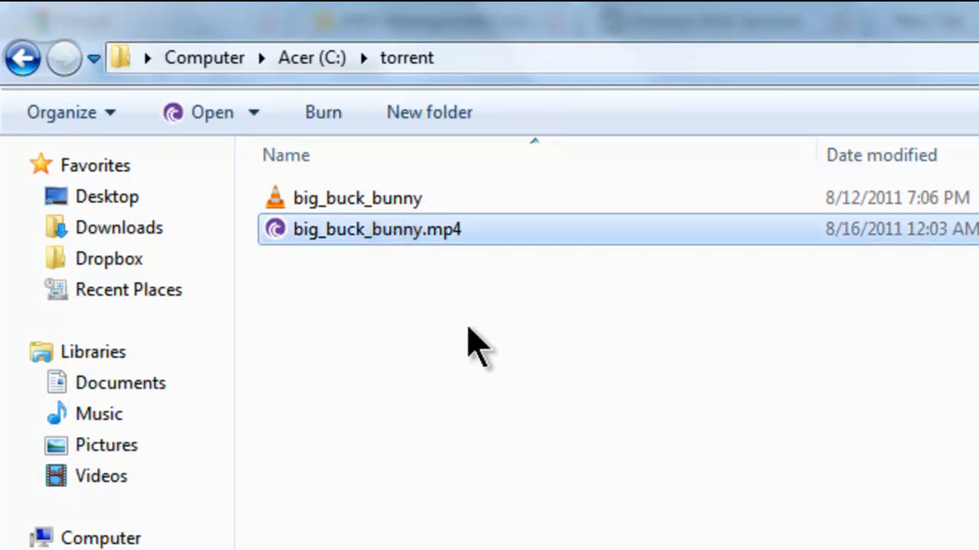
{"action": "mouse_move", "coordinate": [509, 531]}
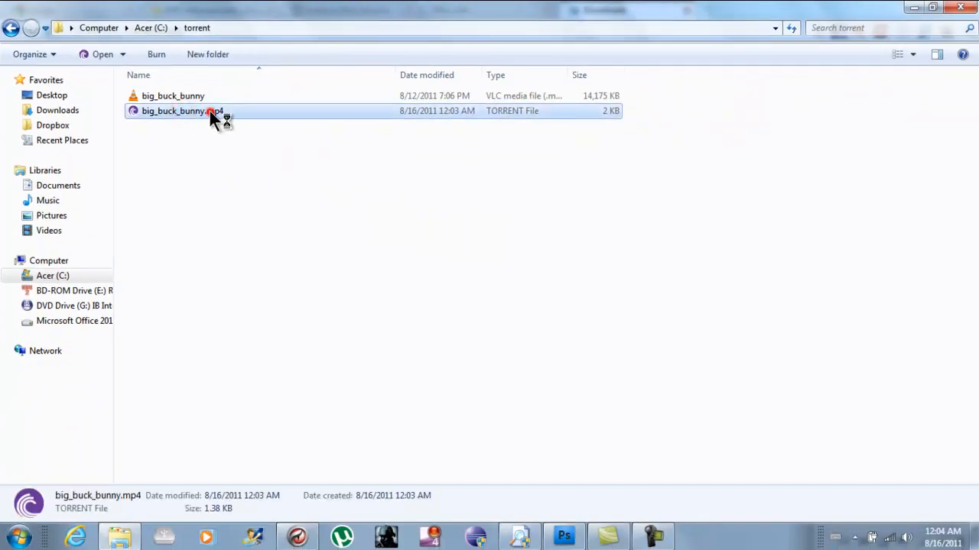
Add the big_buck_bunny.mp4 torrent to BitTorrent and select it to watch progress
{"action": "double_click", "coordinate": [182, 111]}
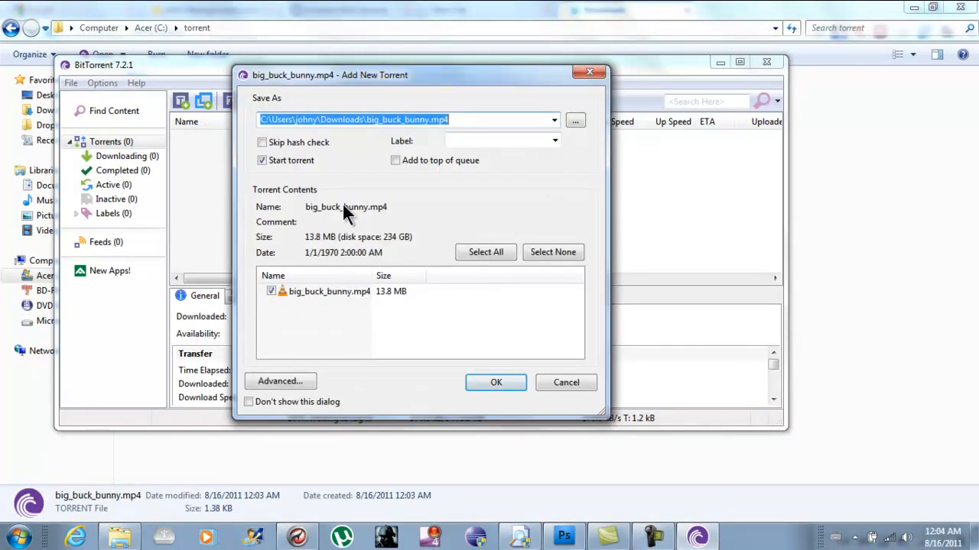
{"action": "mouse_move", "coordinate": [440, 153]}
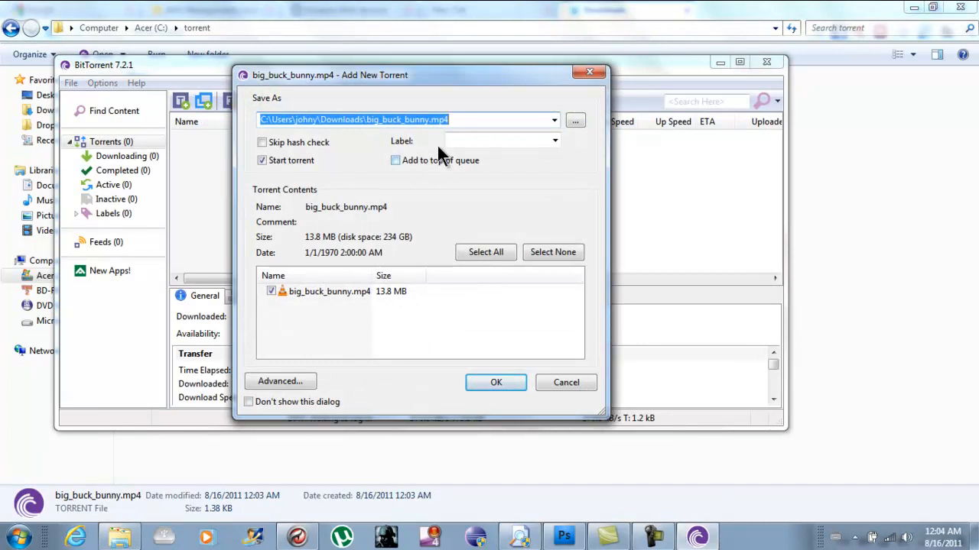
{"action": "mouse_move", "coordinate": [495, 382]}
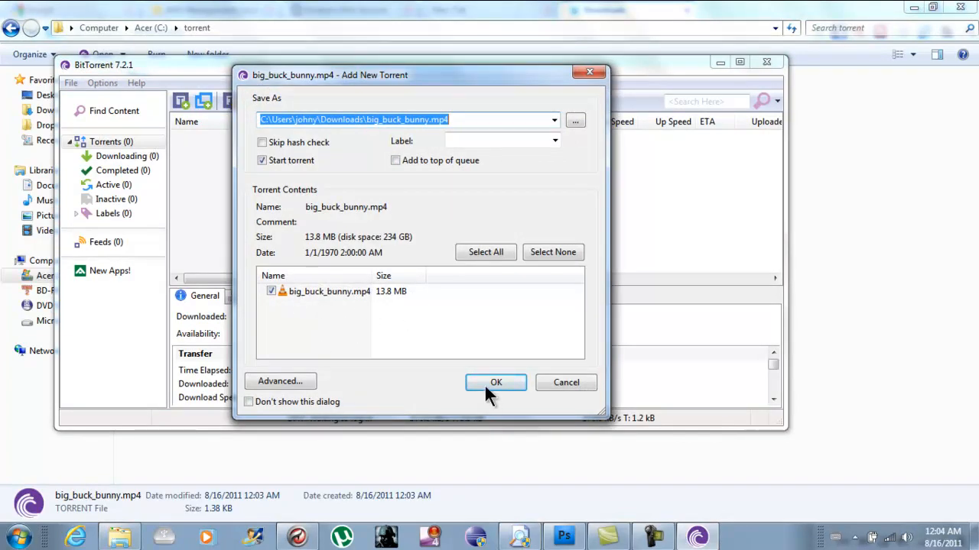
{"action": "left_click", "coordinate": [496, 382]}
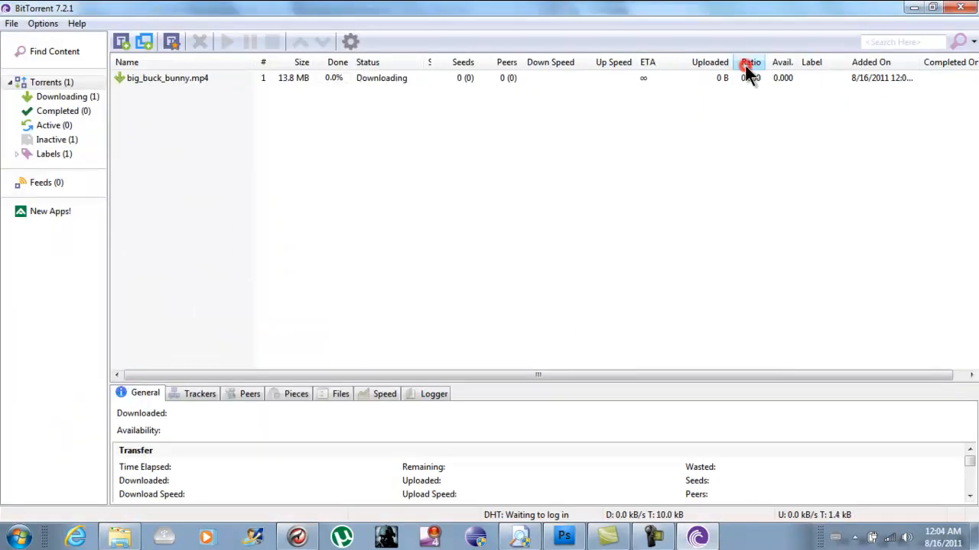
{"action": "mouse_move", "coordinate": [337, 212]}
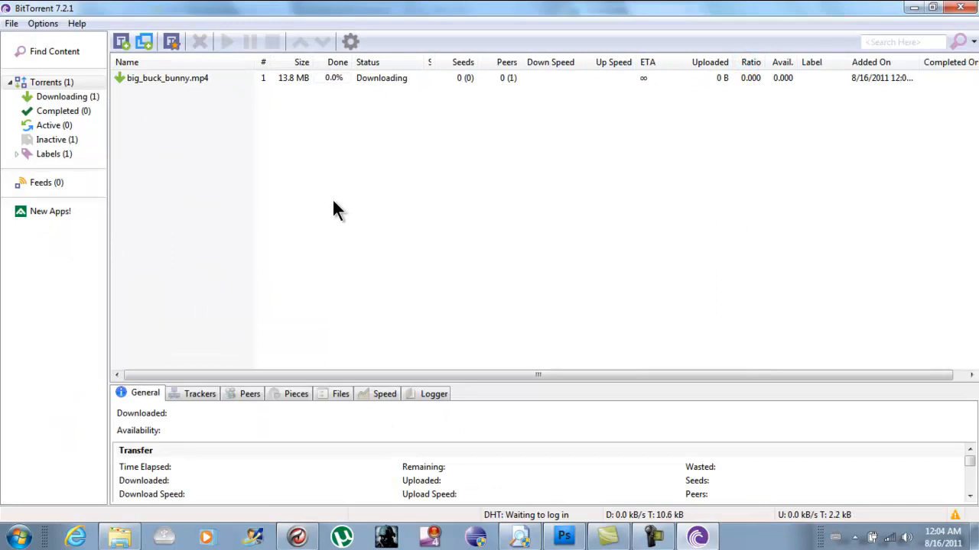
{"action": "mouse_move", "coordinate": [426, 127]}
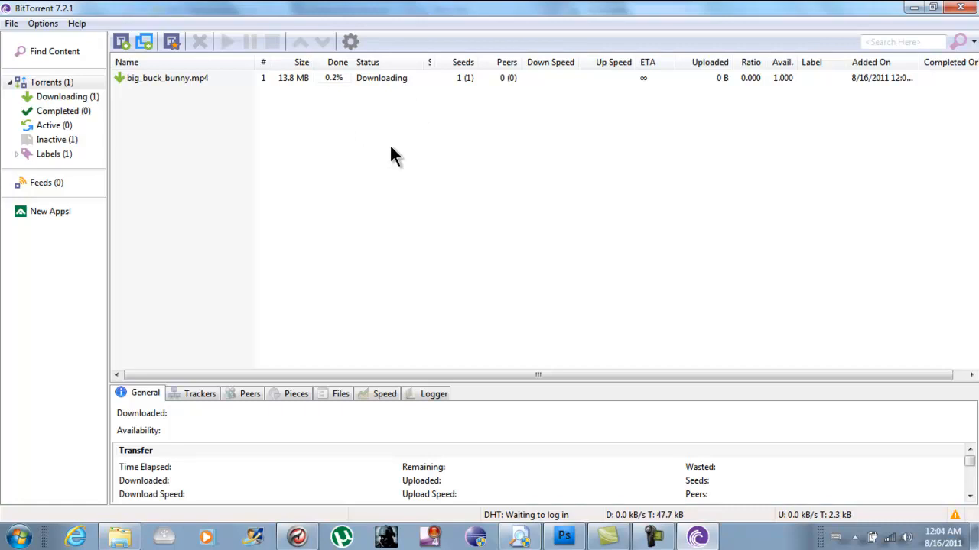
{"action": "left_click", "coordinate": [169, 78]}
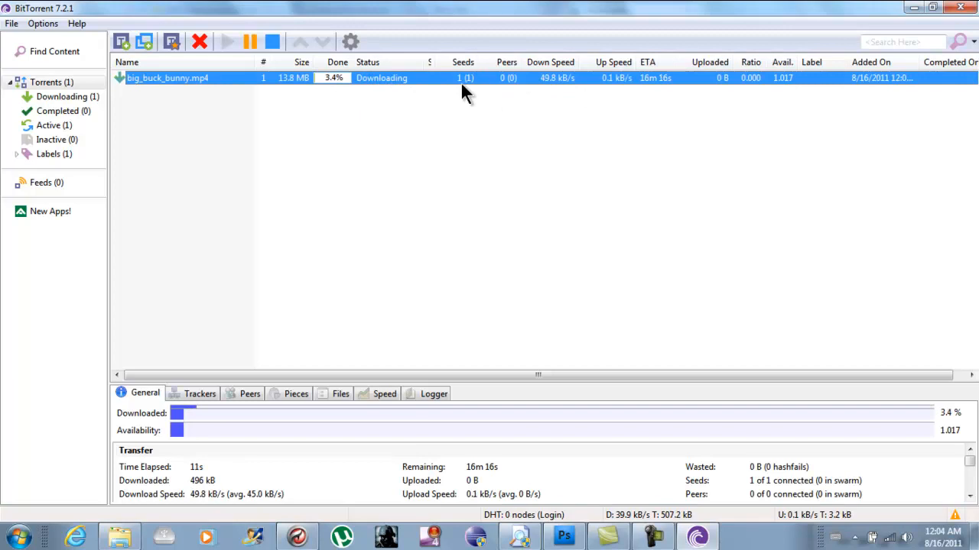
{"action": "mouse_move", "coordinate": [468, 139]}
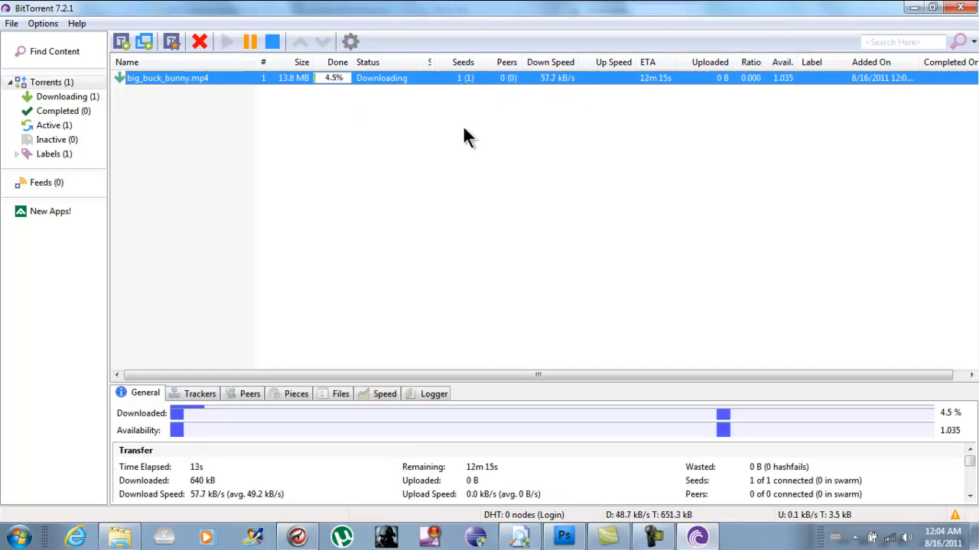